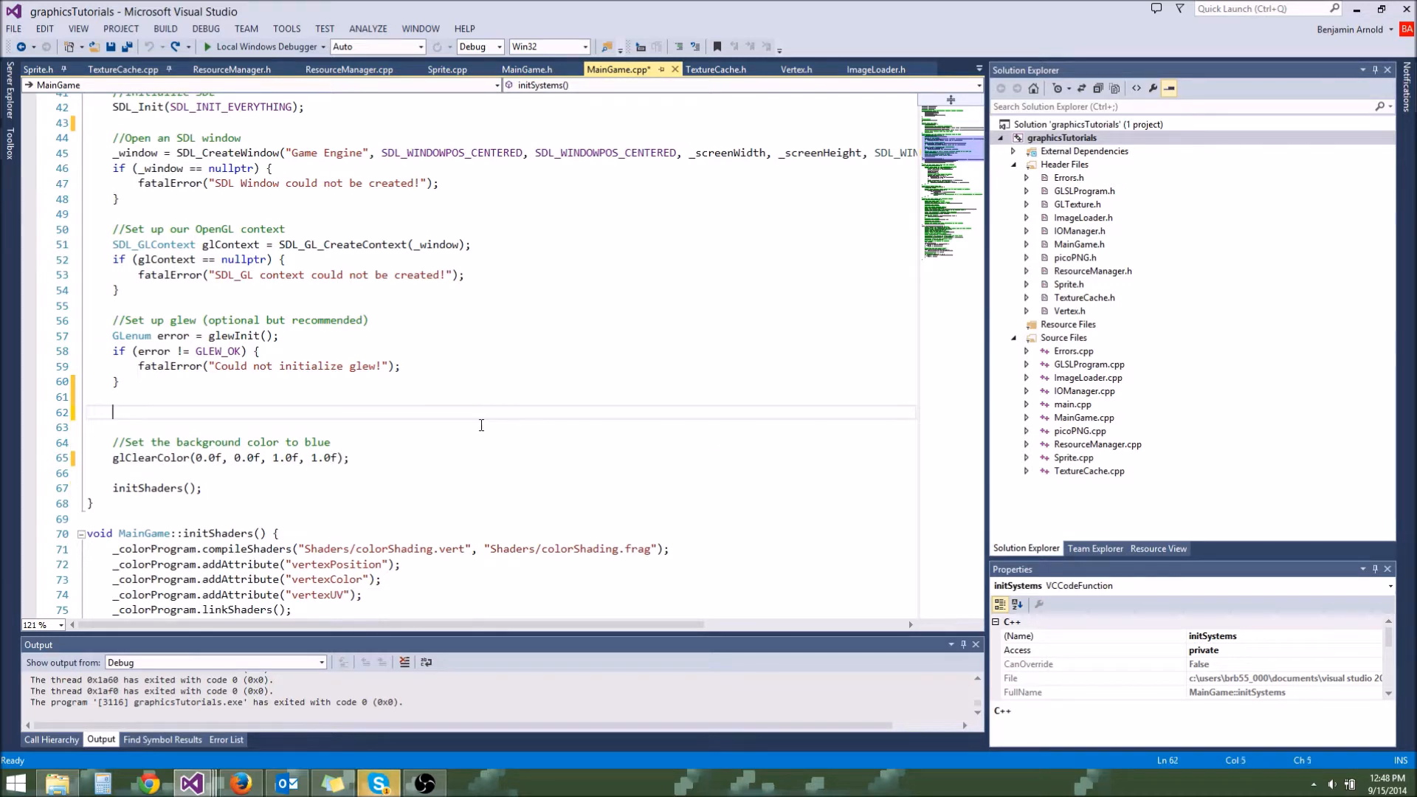
Add SDL_GL_SetAttribute(SDL_GL_DOUBLEBUFFER, 1) after SDL_Init with a comment about preventing flickering.
key("Backspace")
type("SDL_GL_SetAttribute(SDL_GL_DOUBLEBUFFER, 1);")
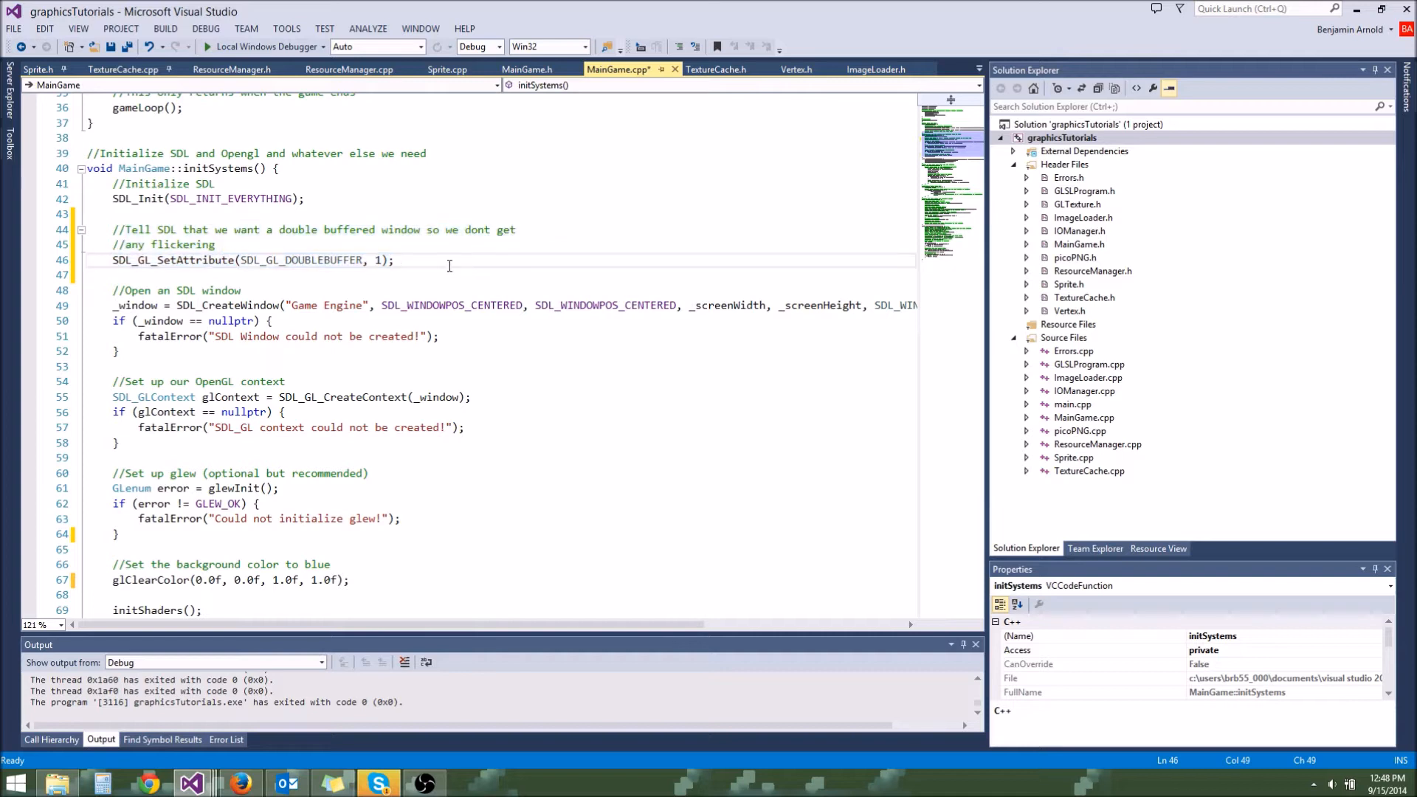
double_click(302, 260)
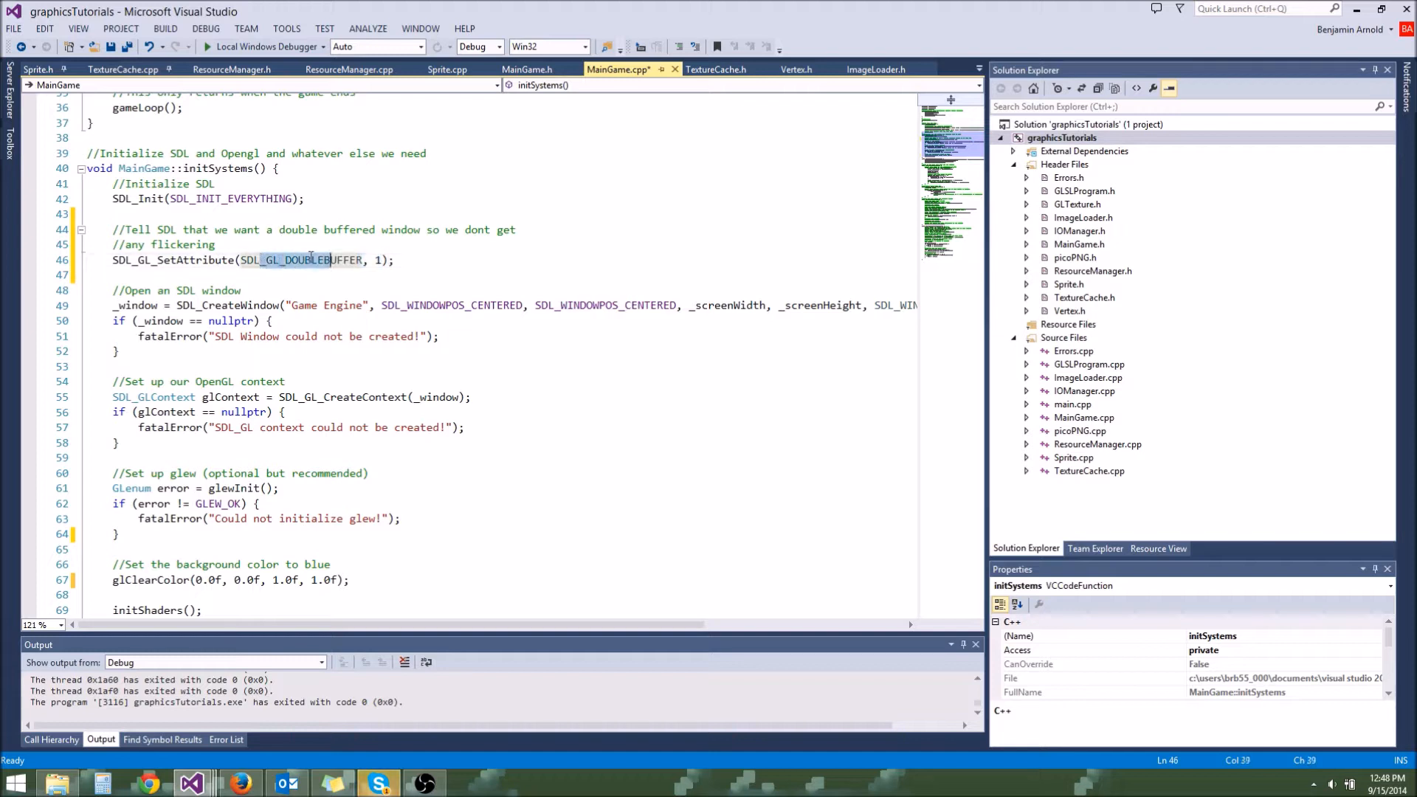
triple_click(252, 260)
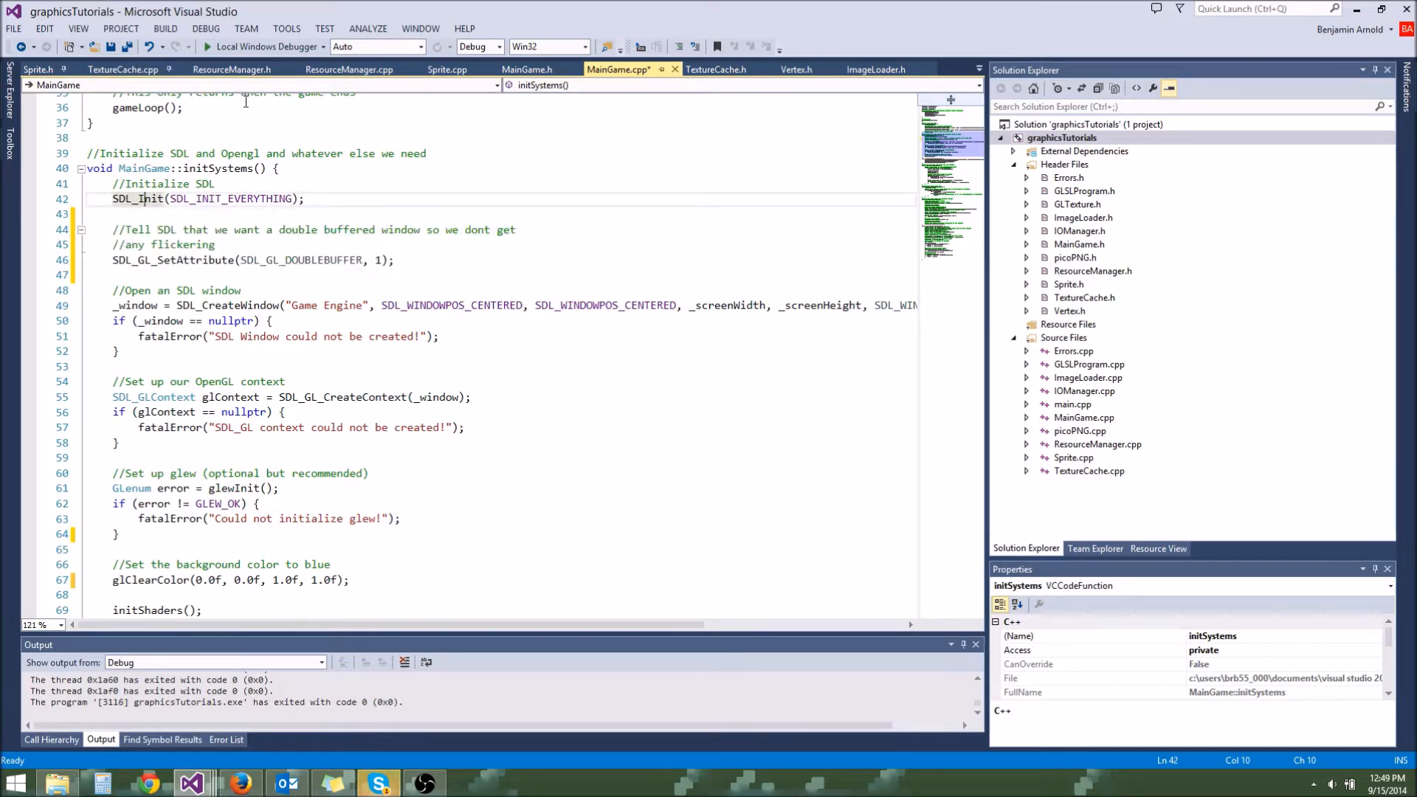
scroll("down", 3)
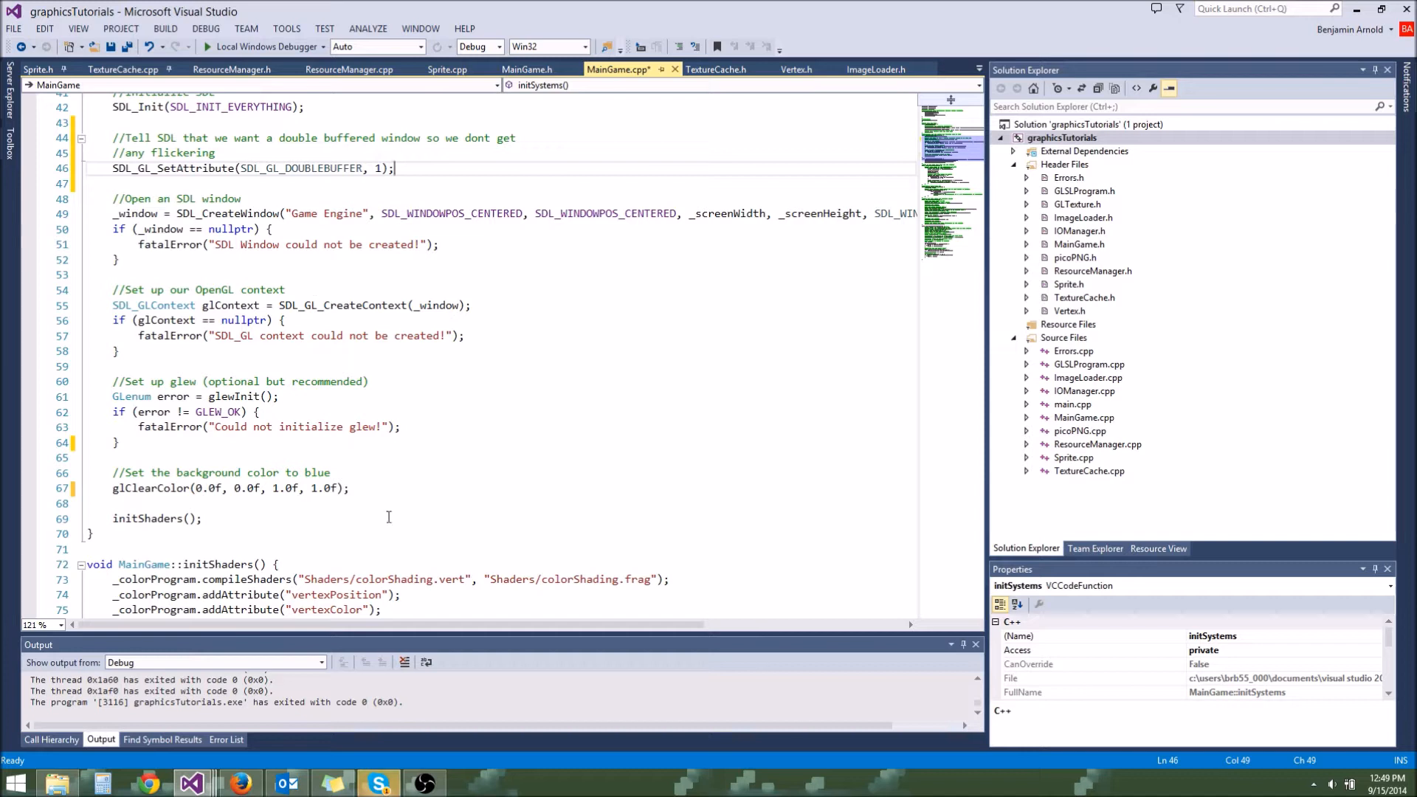
left_click(352, 488)
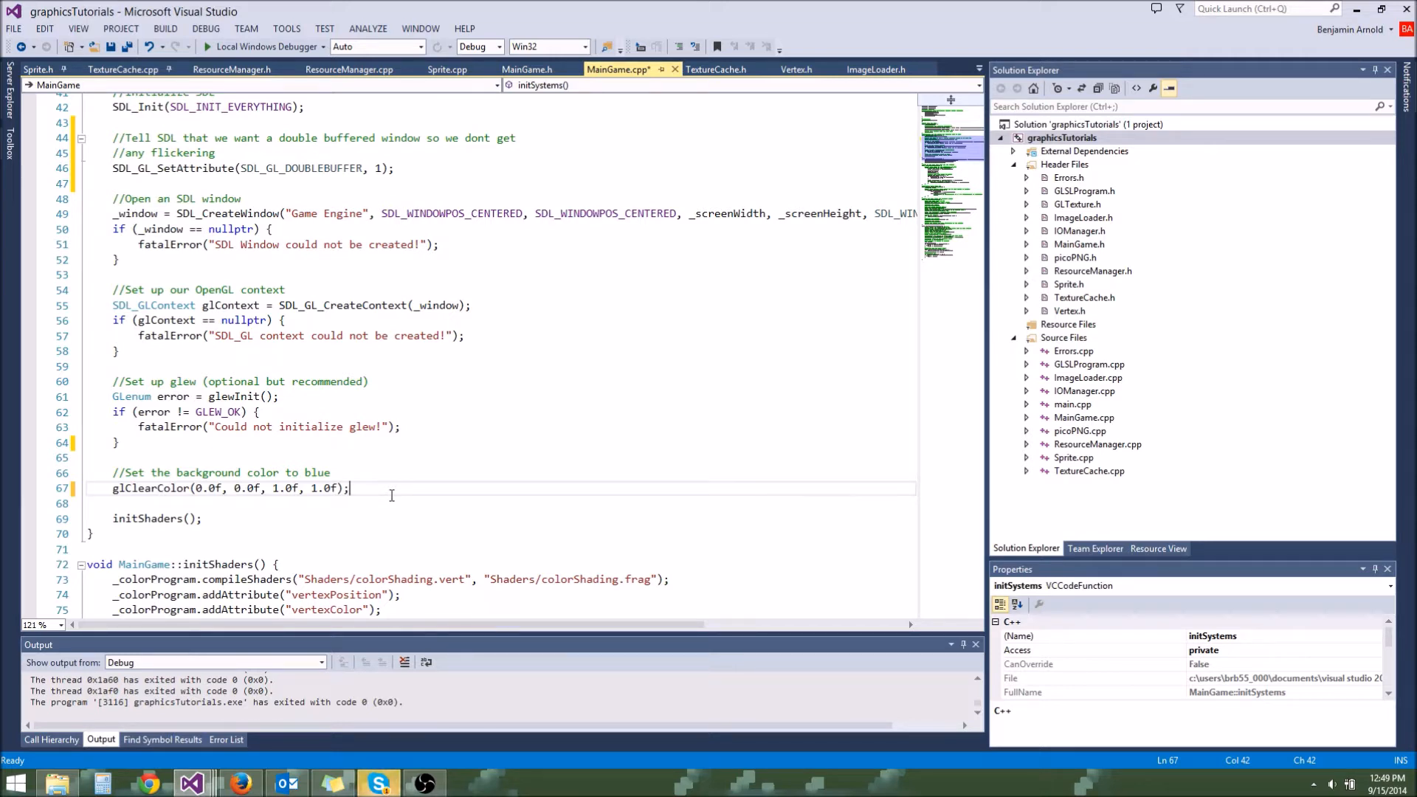
mouse_move(479, 470)
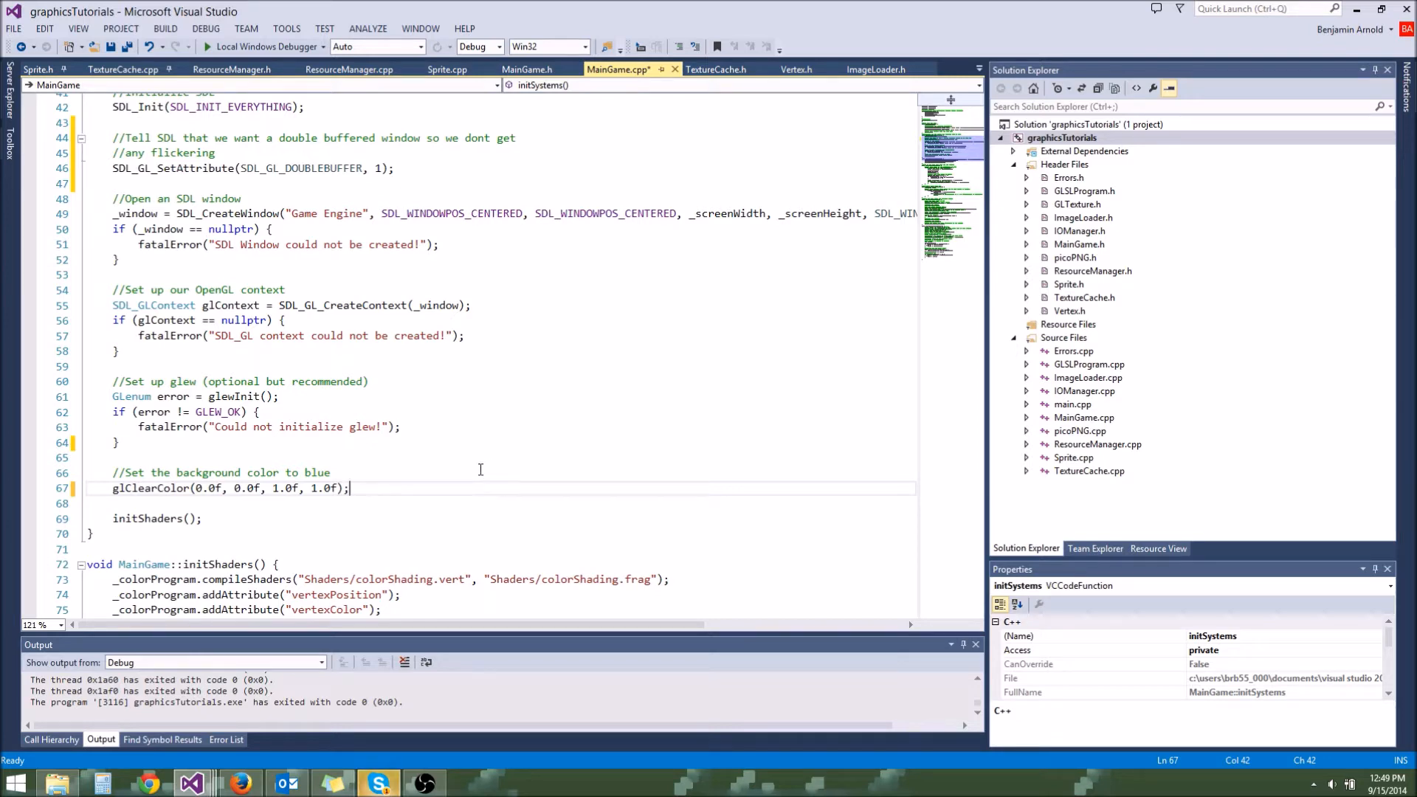
left_click(380, 365)
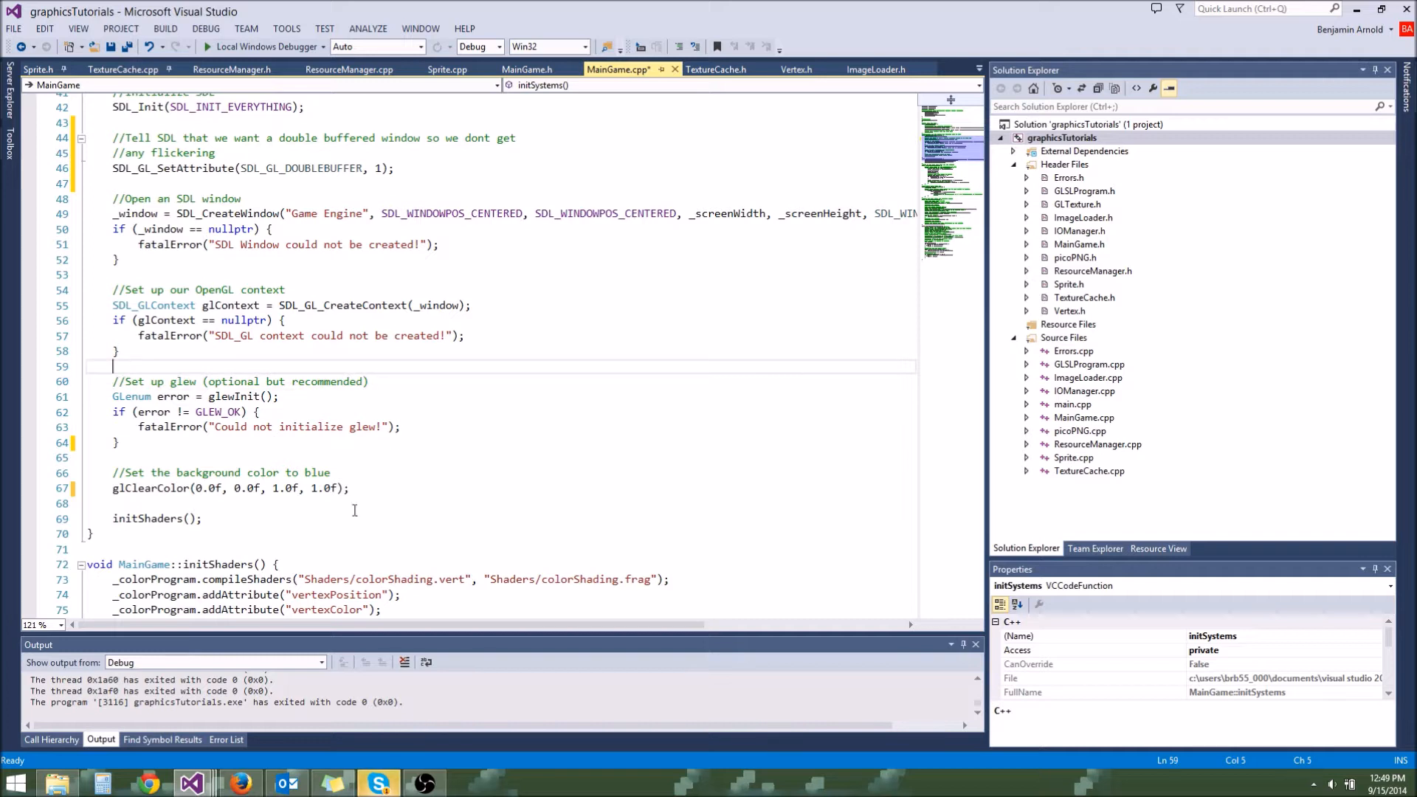
mouse_move(521, 311)
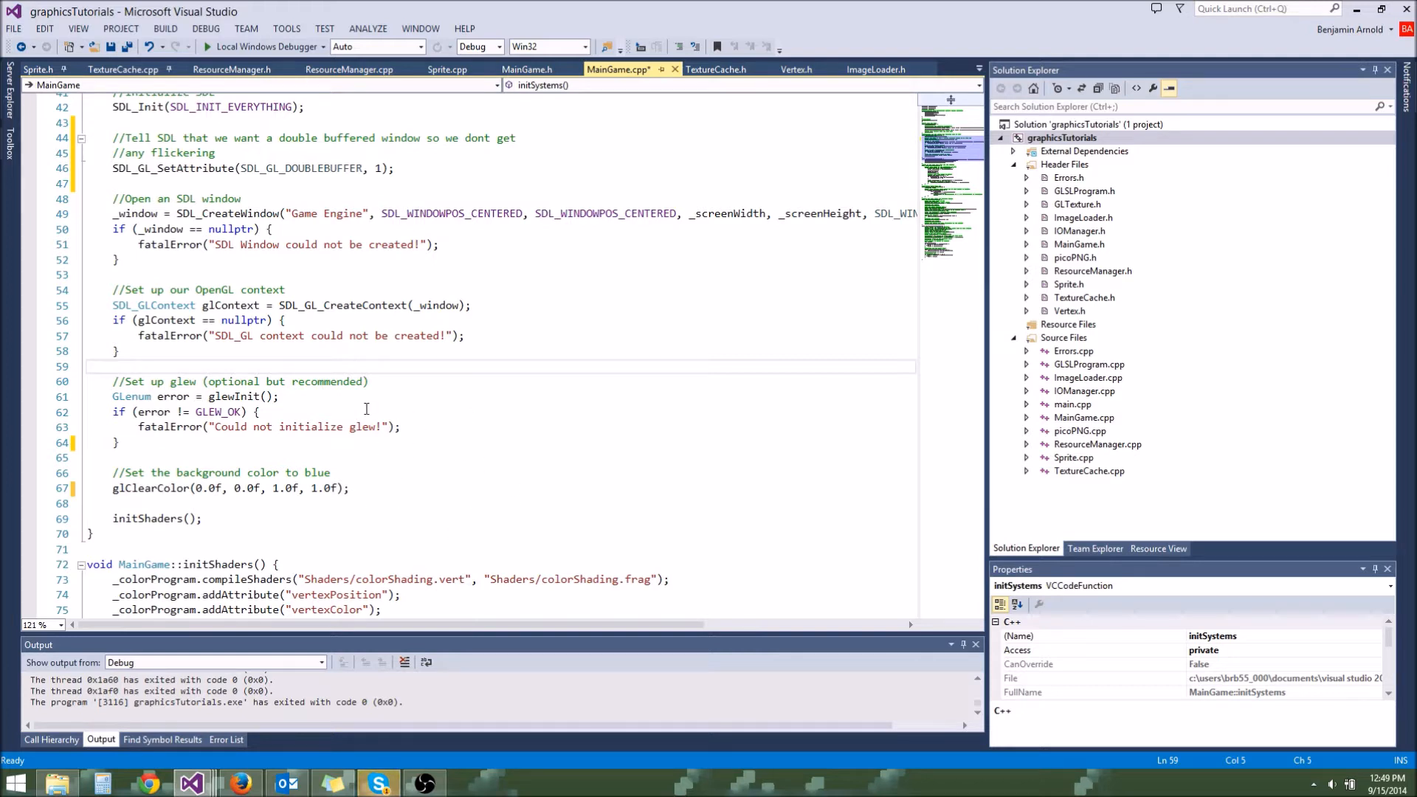
mouse_move(339, 401)
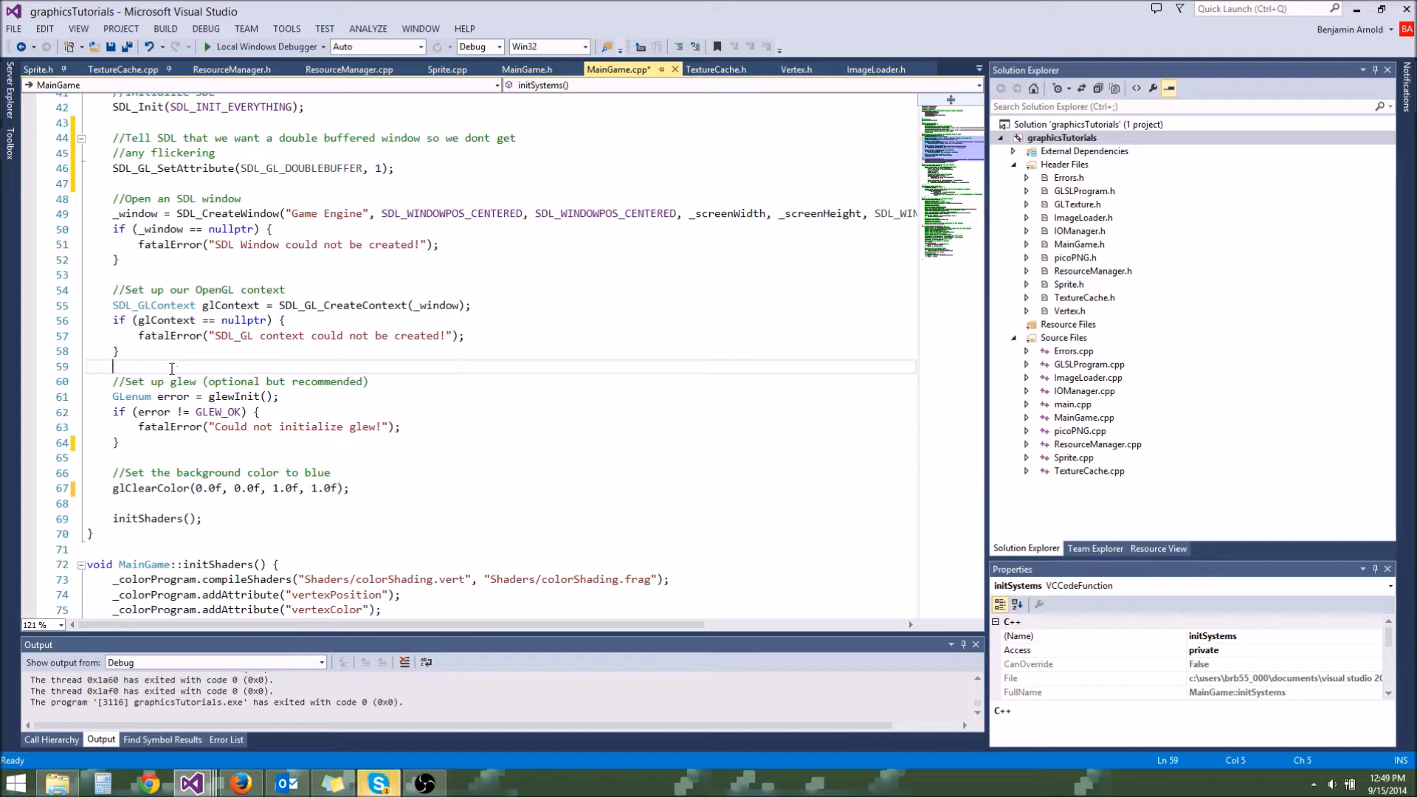
mouse_move(377, 276)
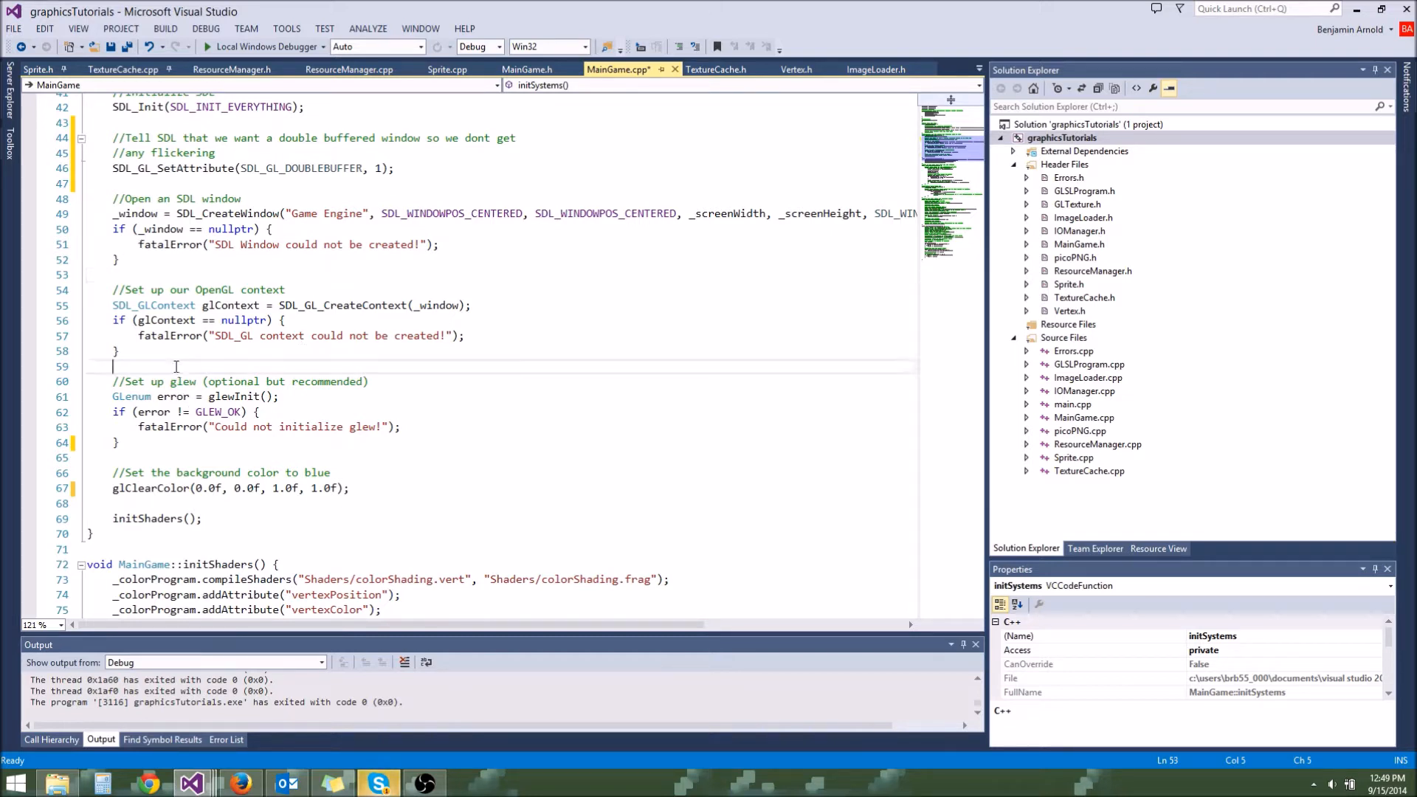
left_click(176, 366)
type("\\")
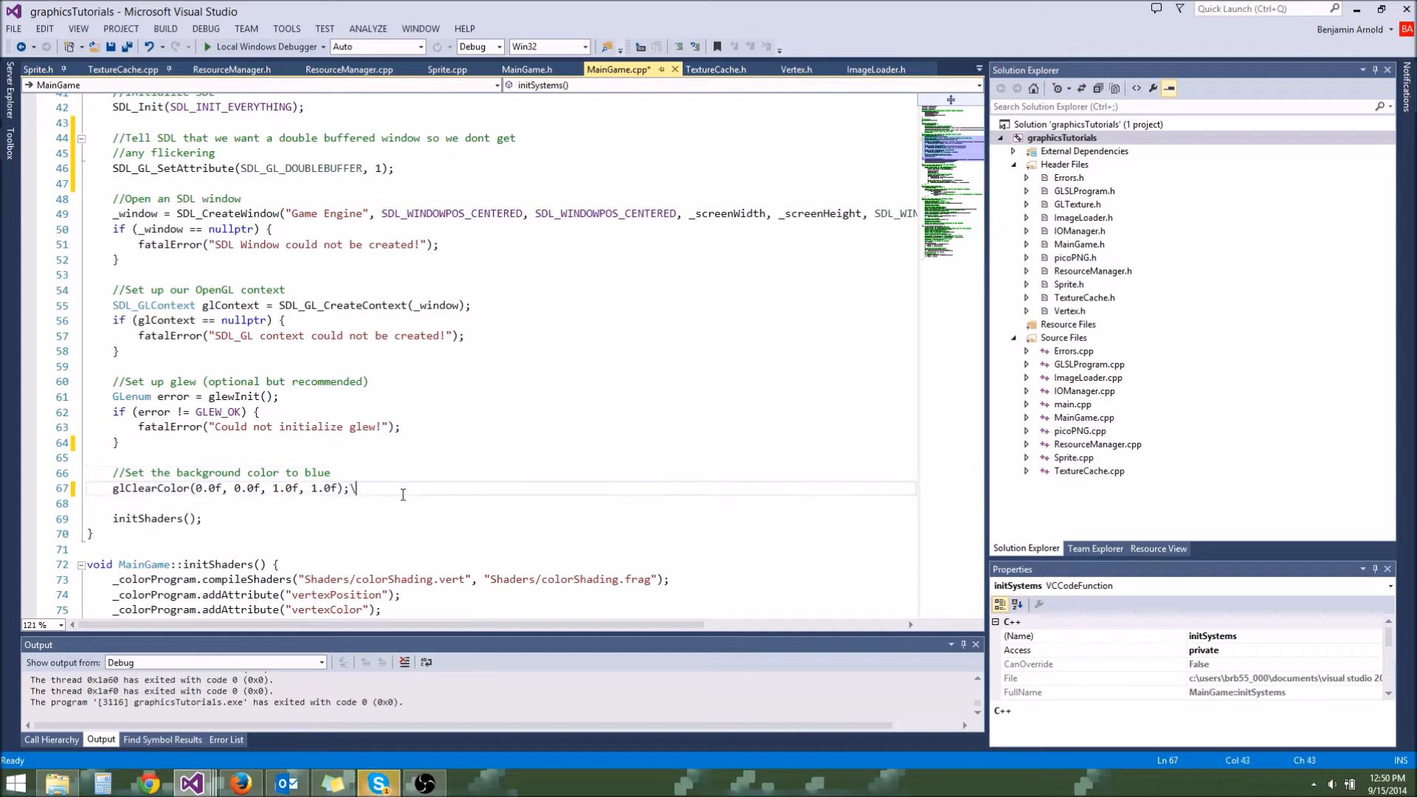
Insert blank lines after the glClearColor call in initSystems.
key("Backspace")
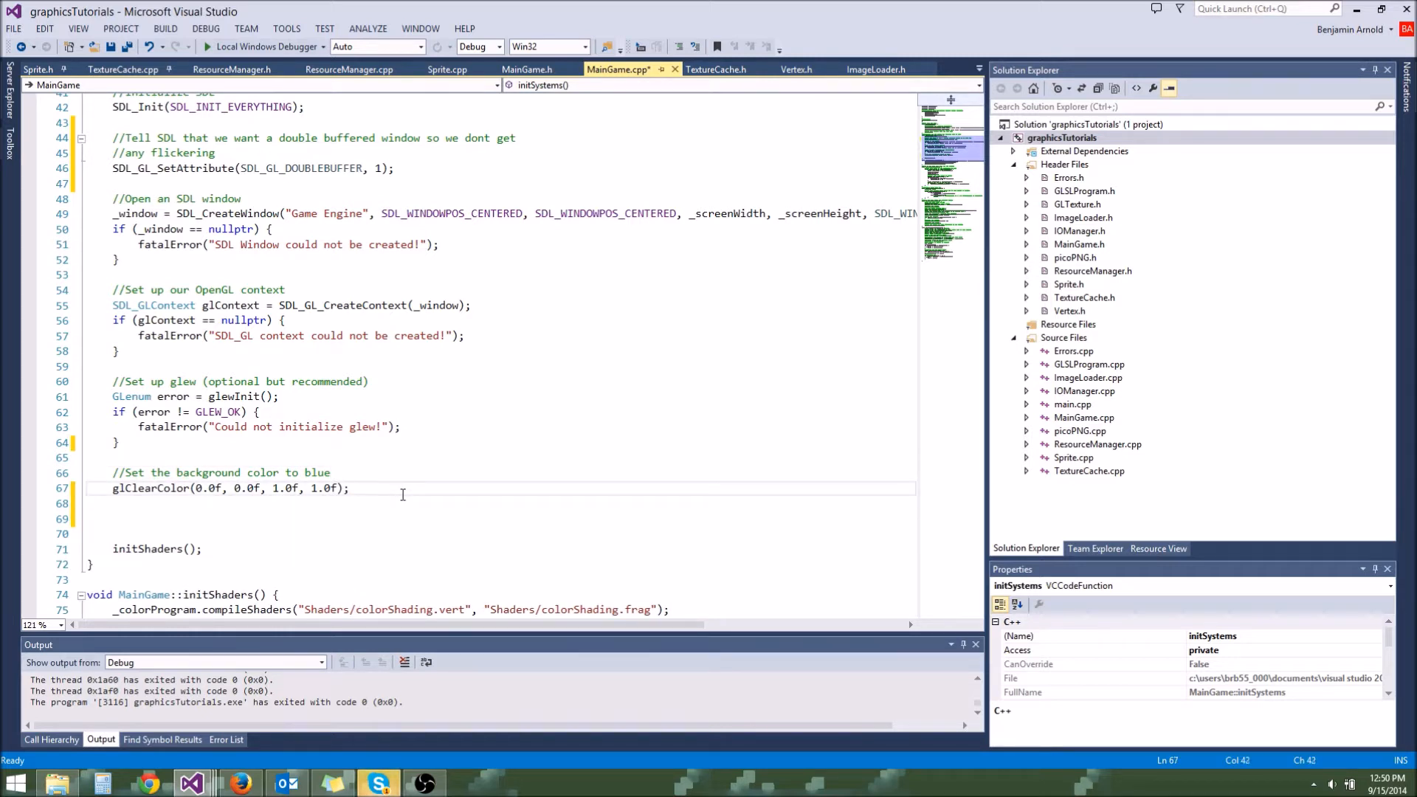
left_click(131, 516)
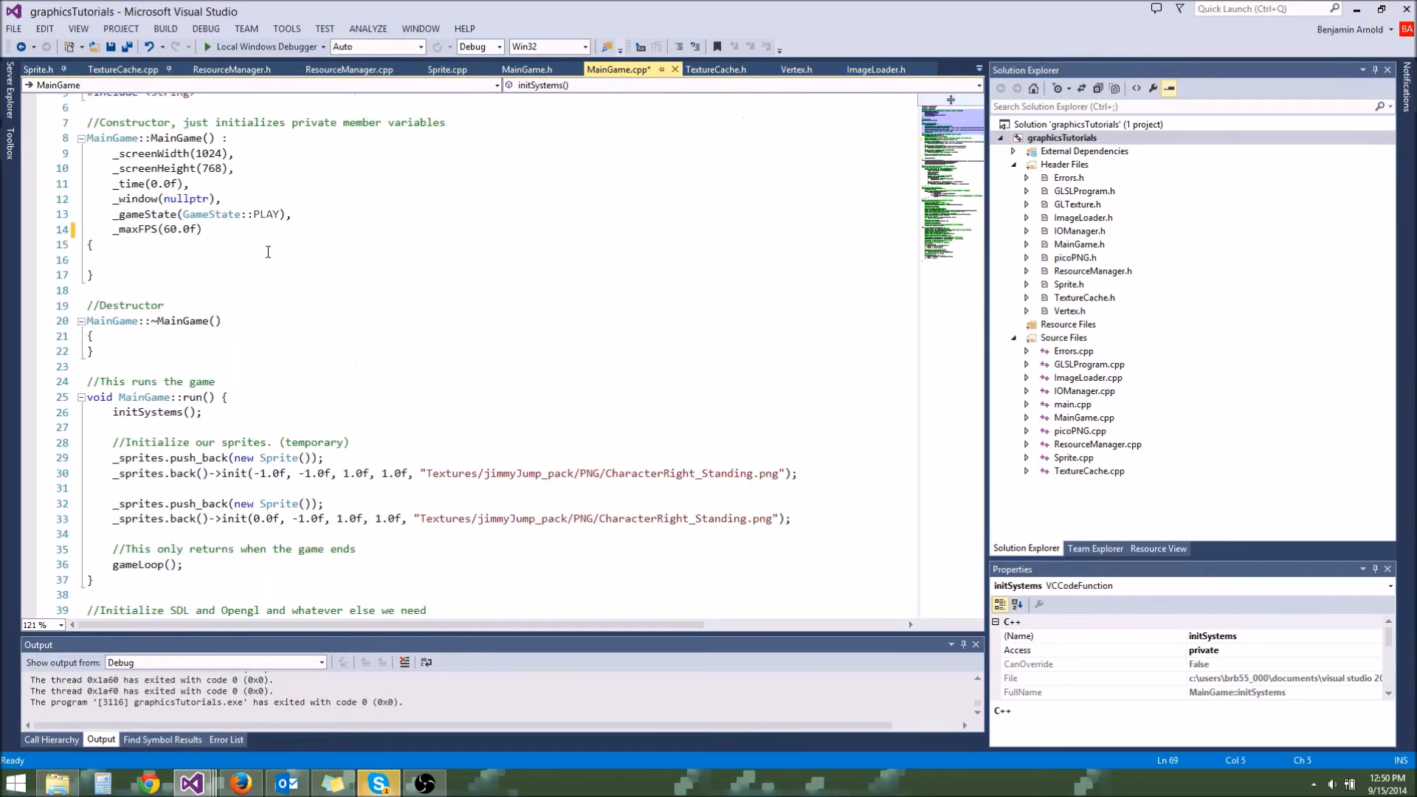
Add SDL_GL_SetSwapInterval(1) under a //Set VSYNC comment and run the game in the debugger.
scroll("down", 3)
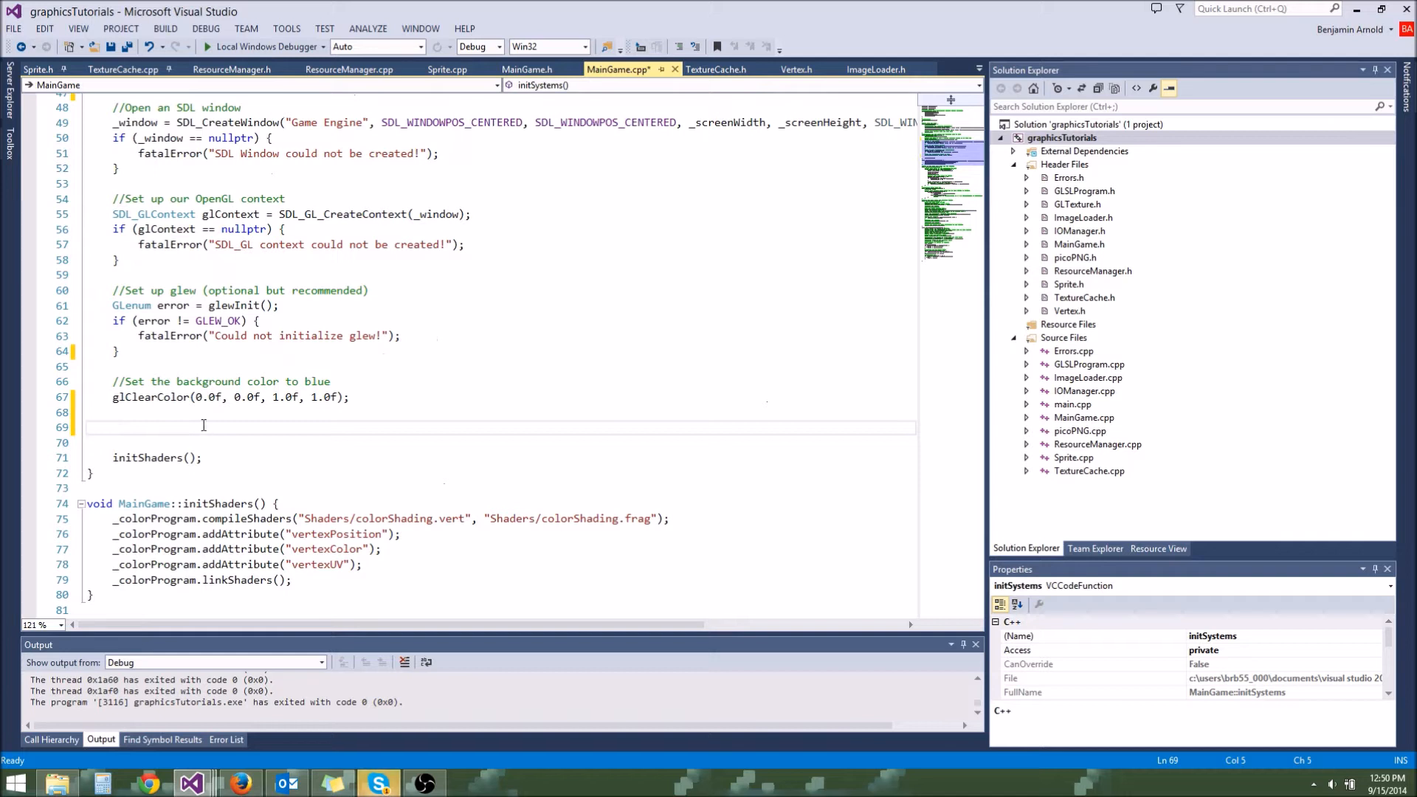
type("SDL_G")
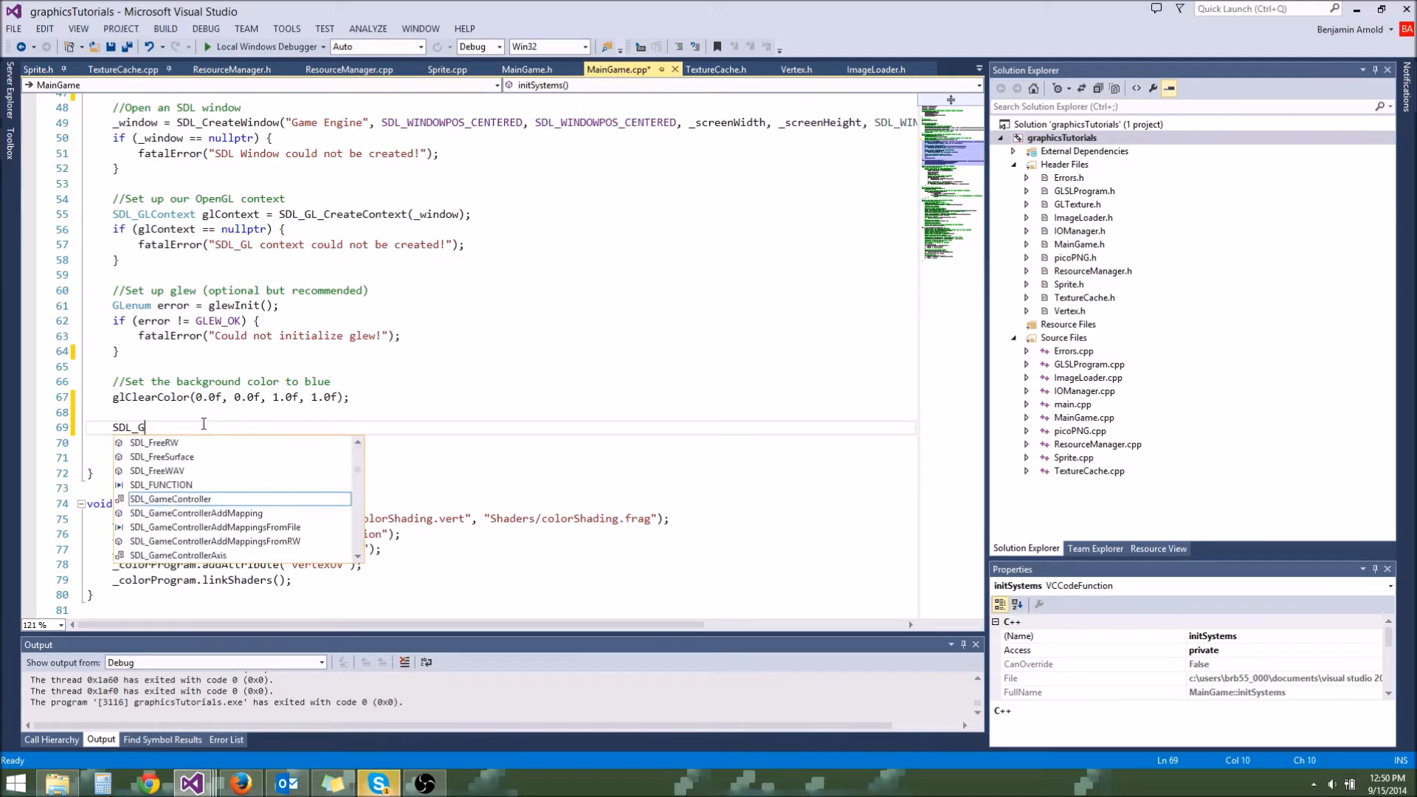
type("L_SetSwapInterval(")
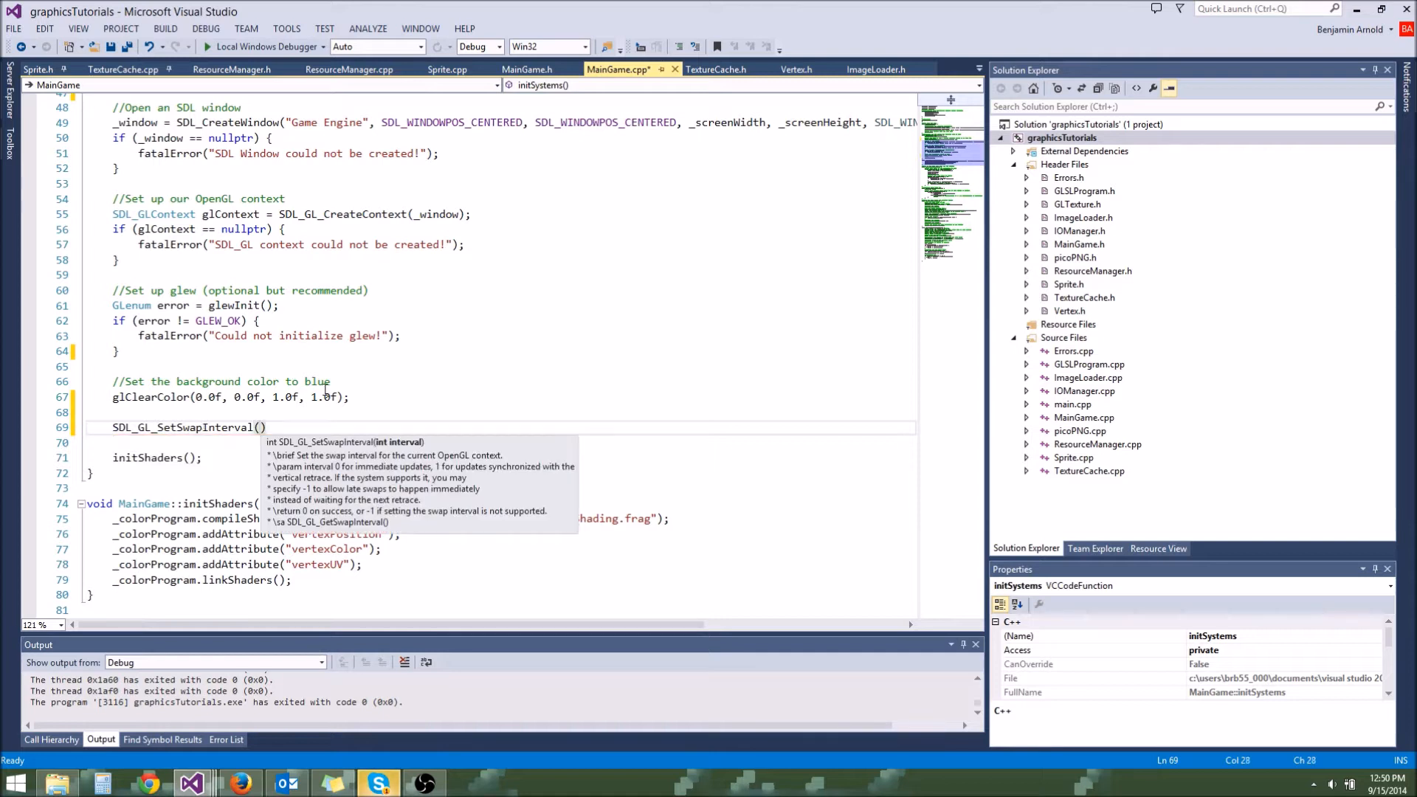
type("1")
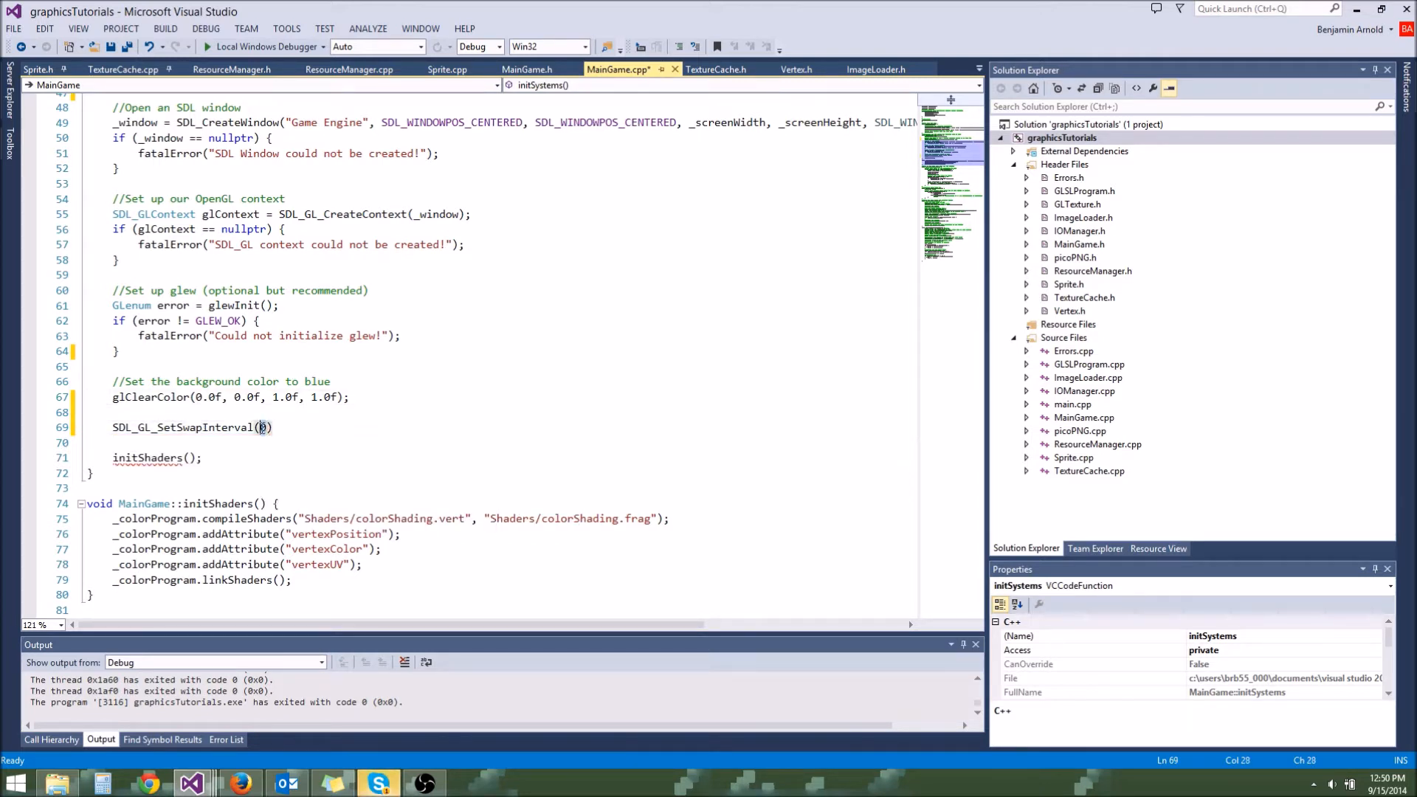
type("1")
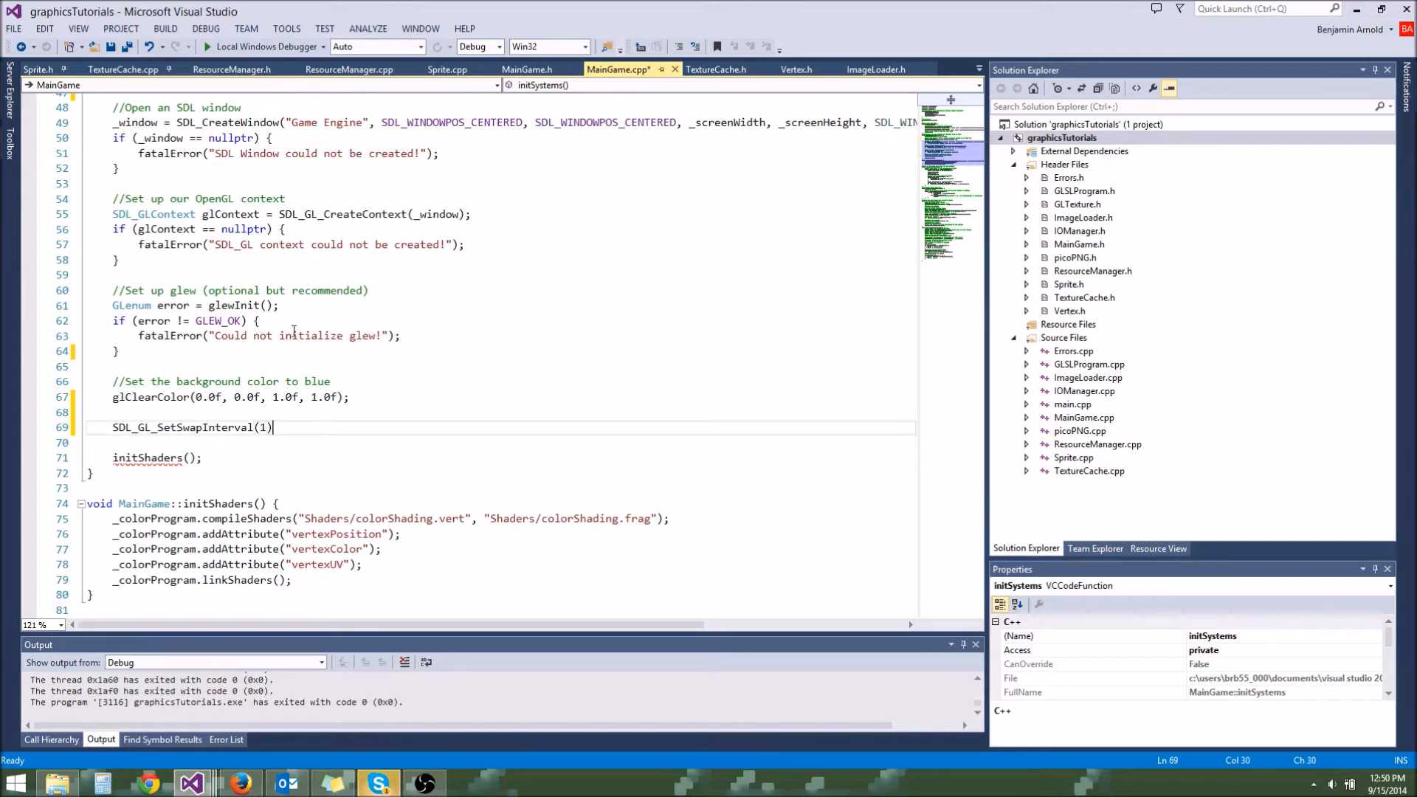
mouse_move(298, 412)
type("//S")
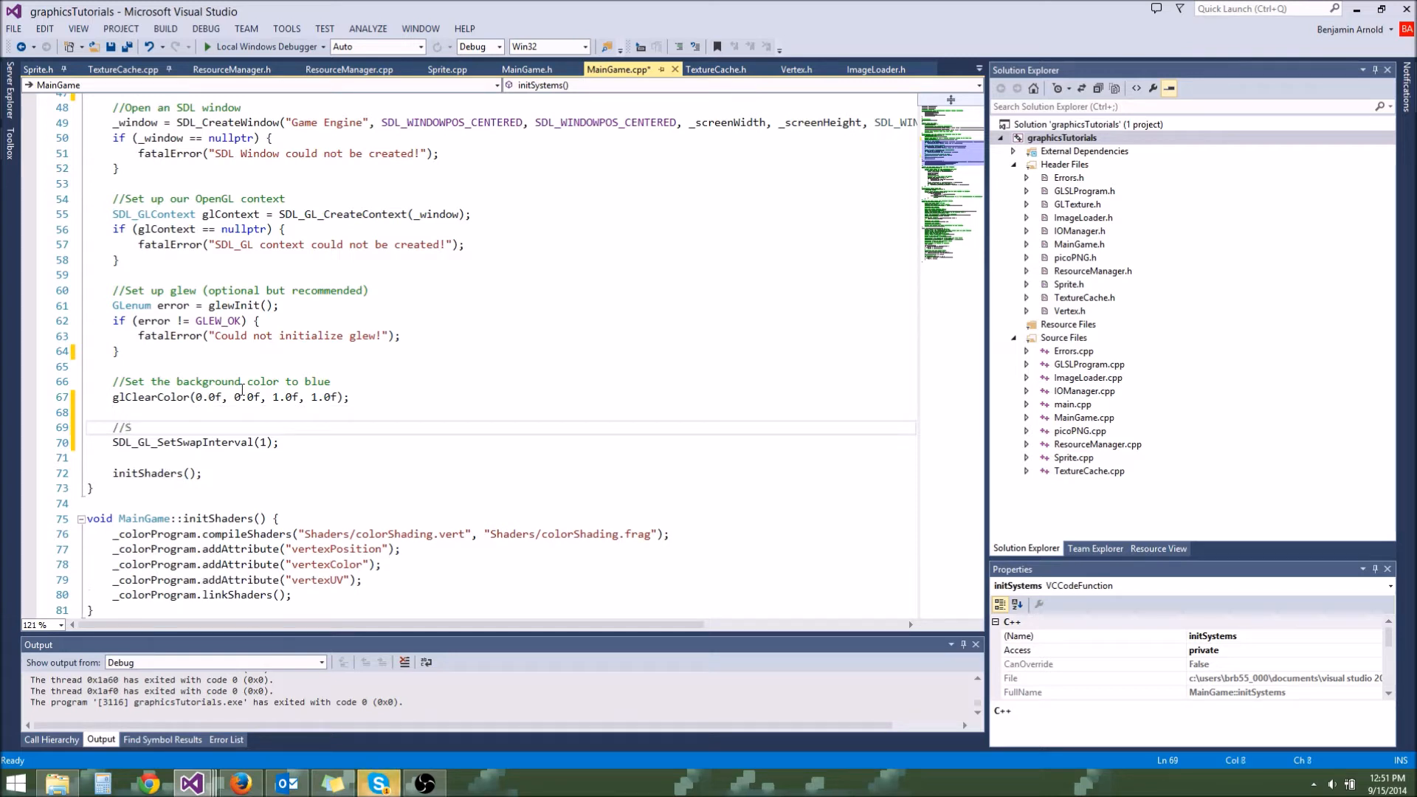
type("et VSYNC")
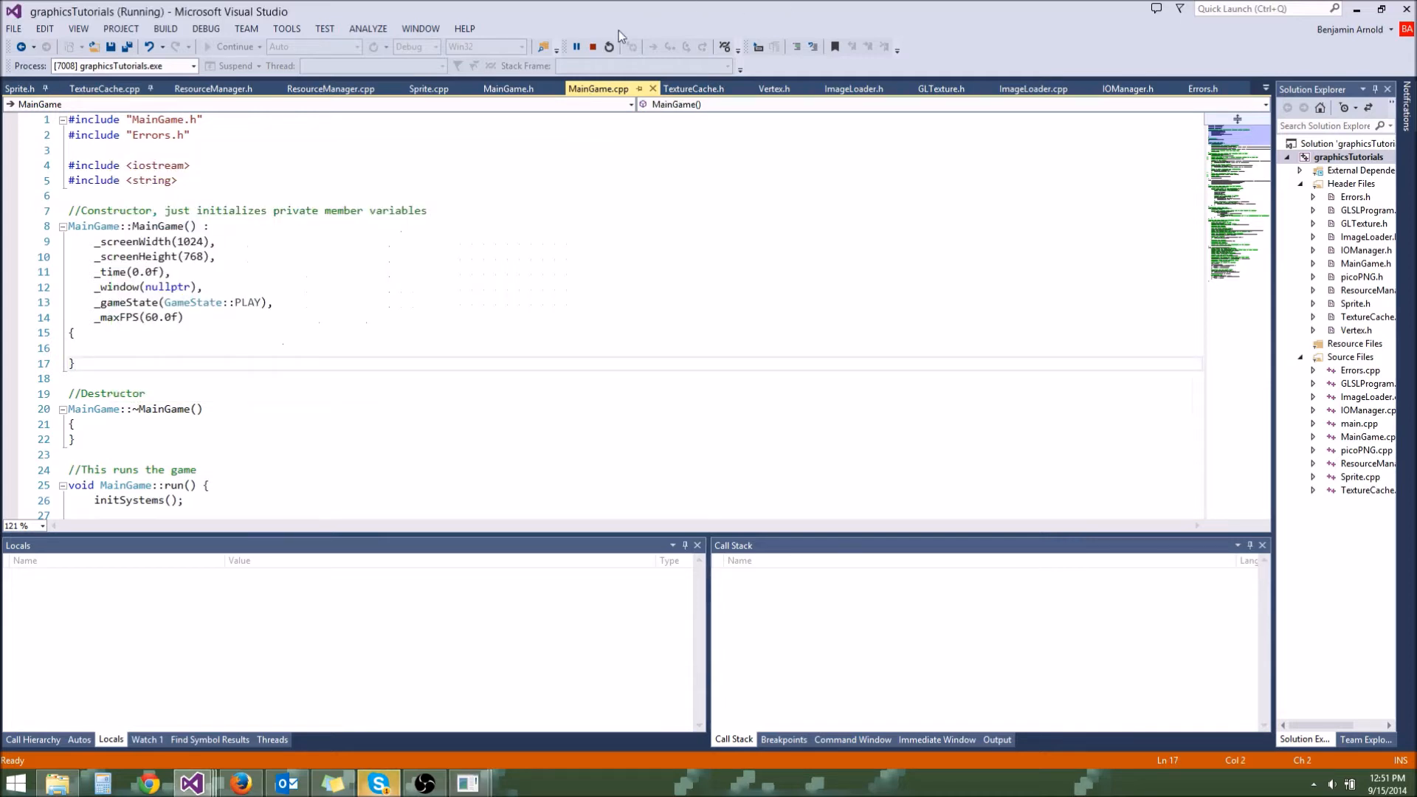
Change the swap interval argument to 0 to disable vsync, then stop debugging.
left_click(592, 46)
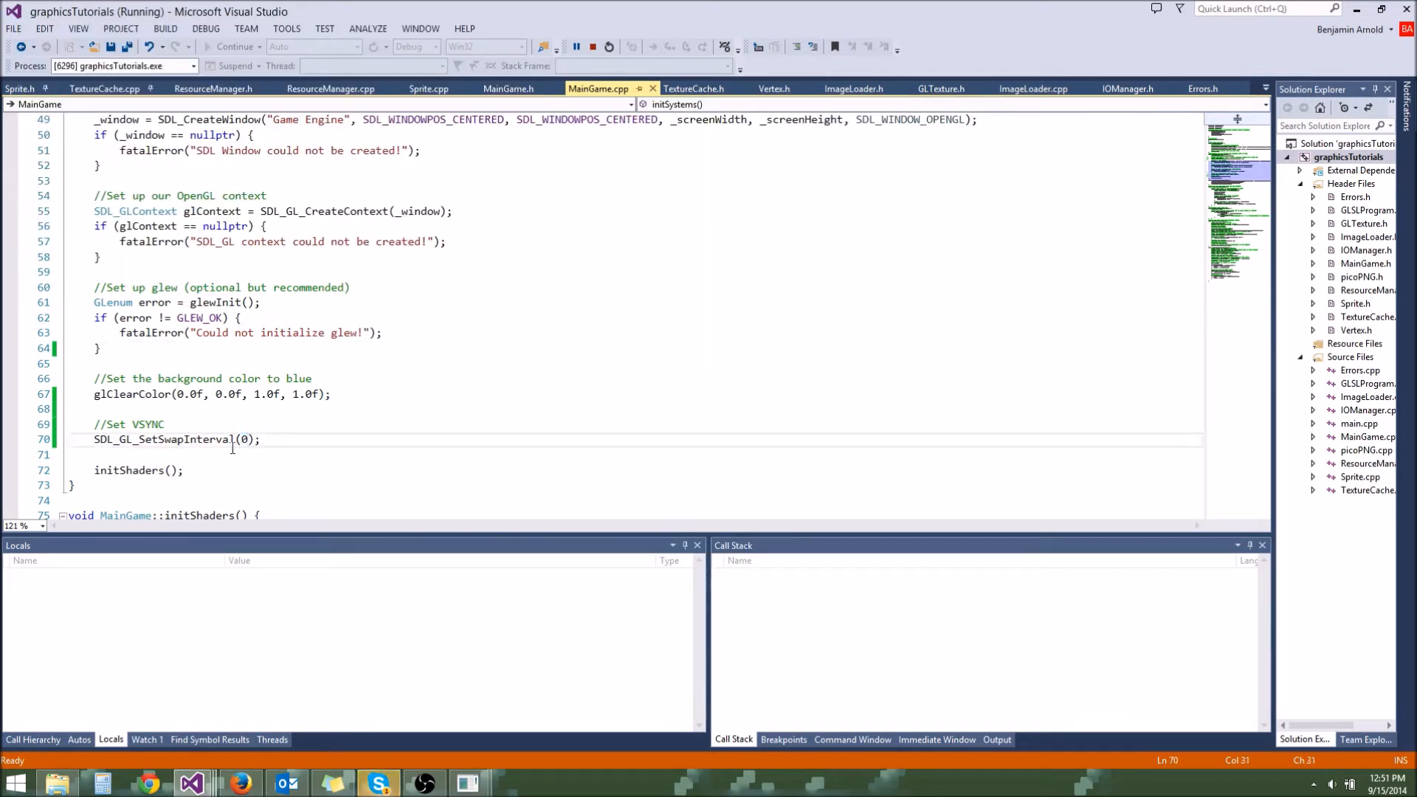
double_click(146, 424)
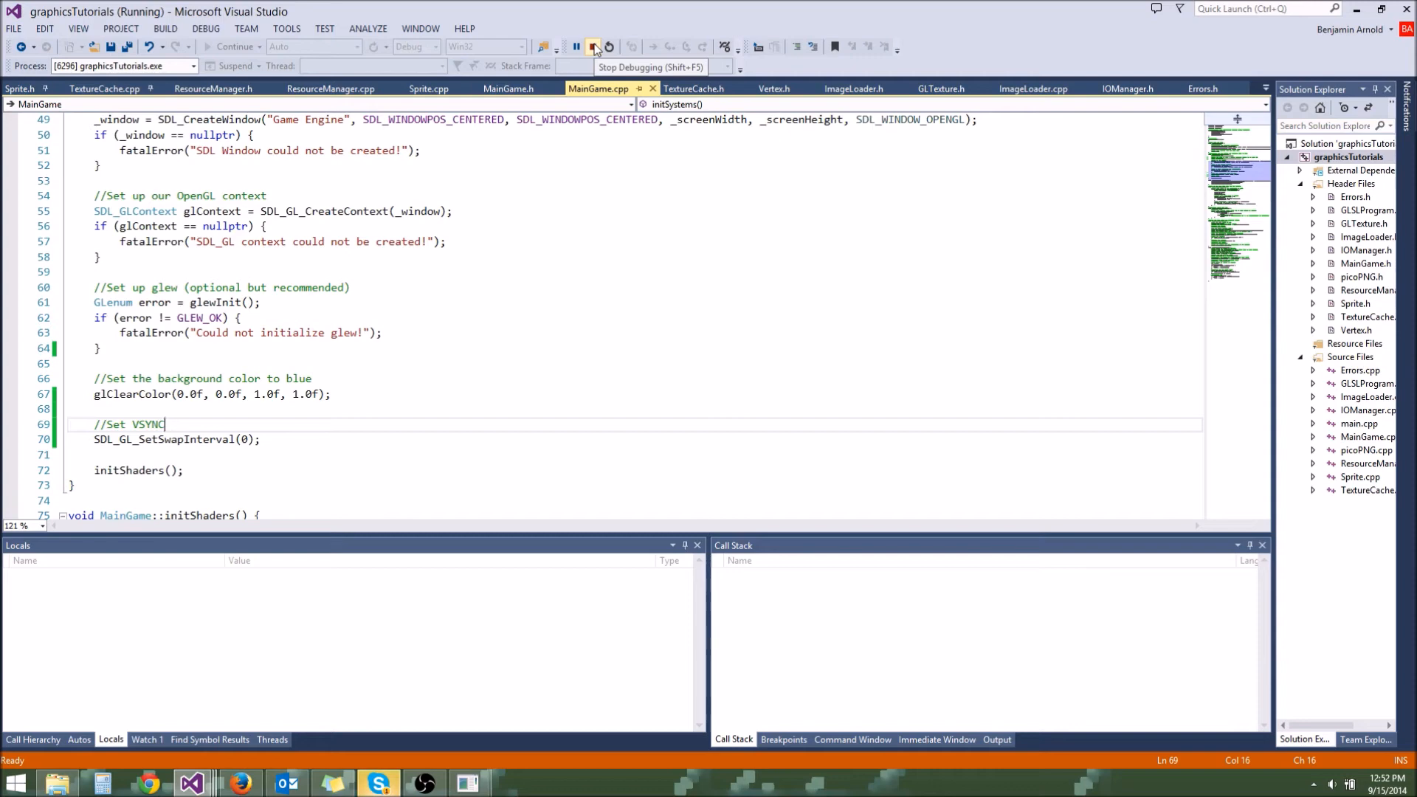
left_click(593, 45)
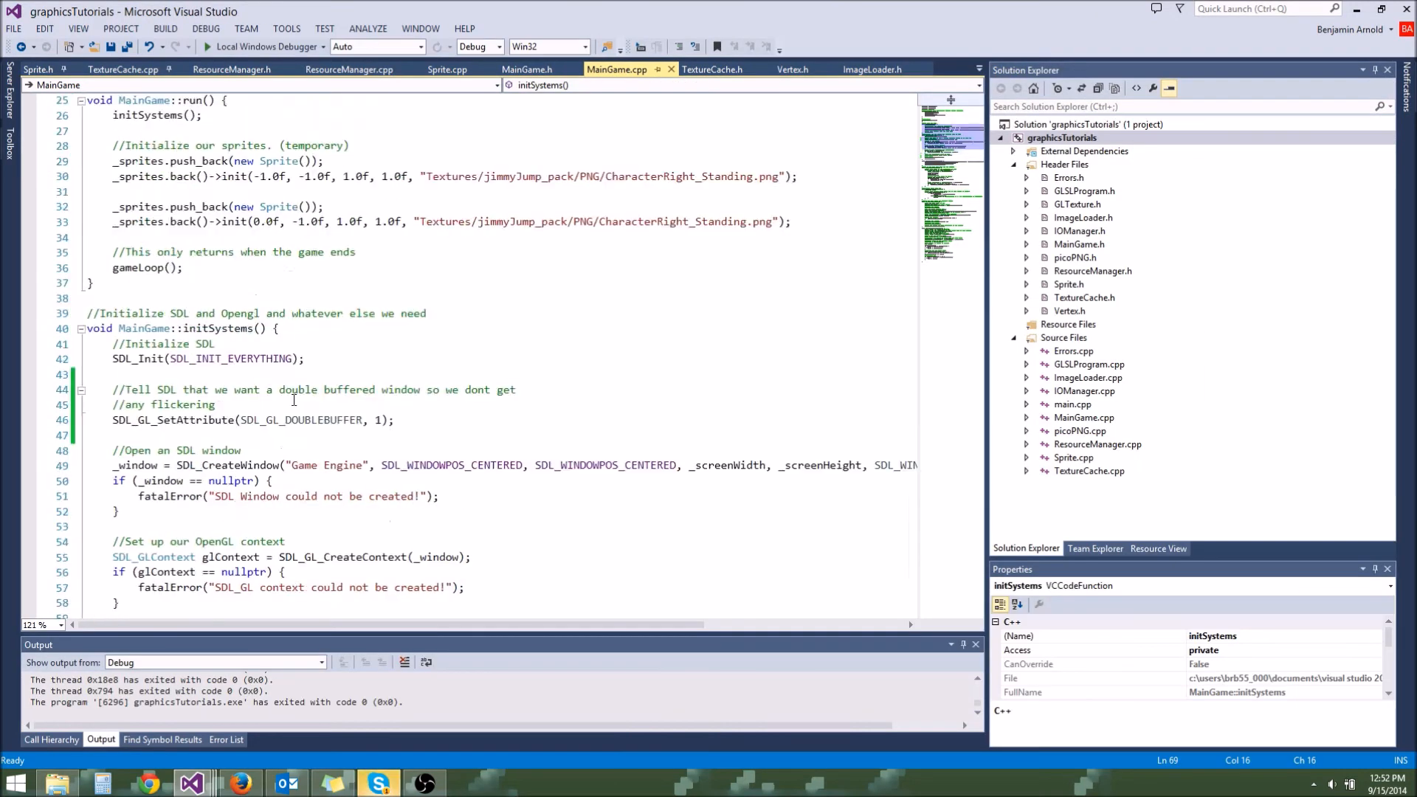
Start a new line after the glew check in initSystems, beginning with "pr".
scroll("down", 3)
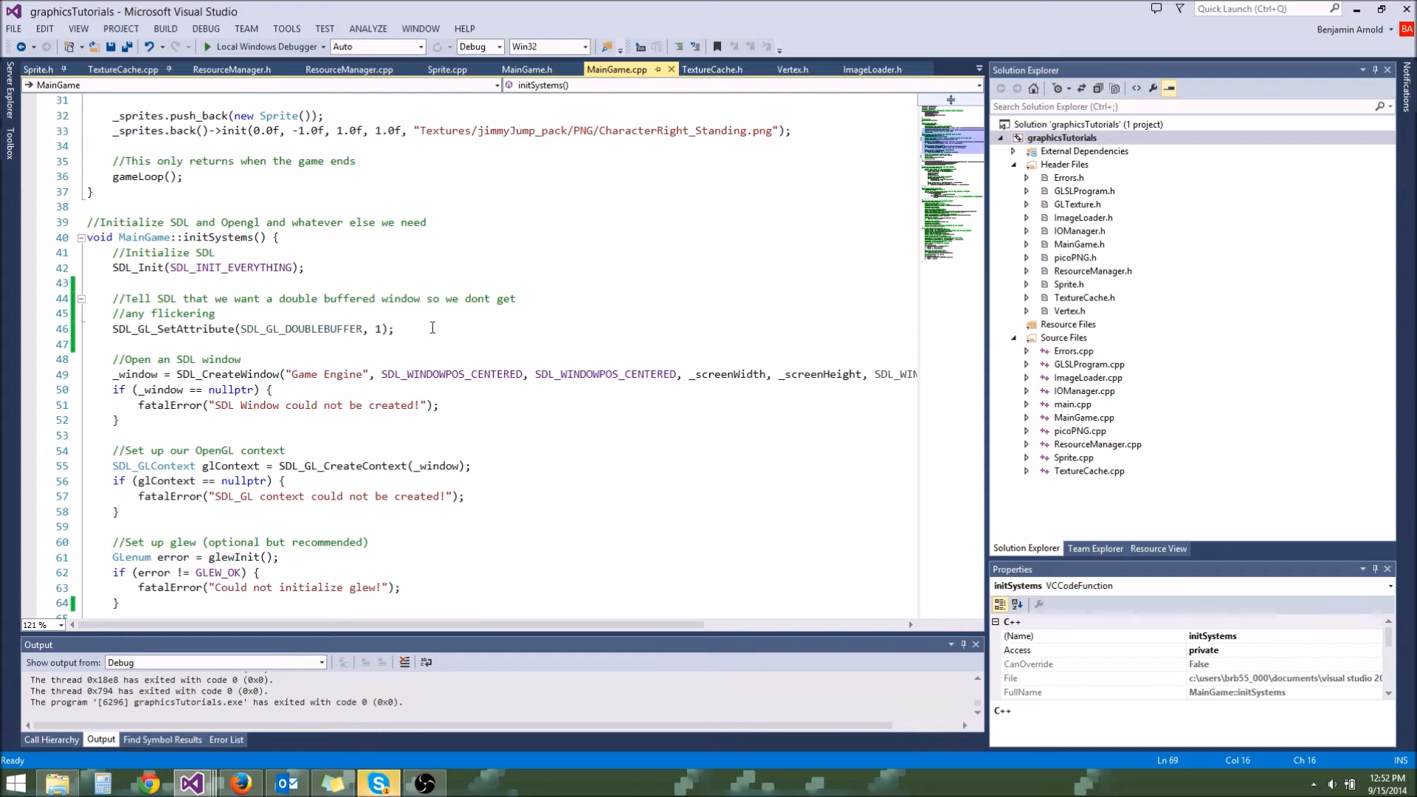
scroll("down", 3)
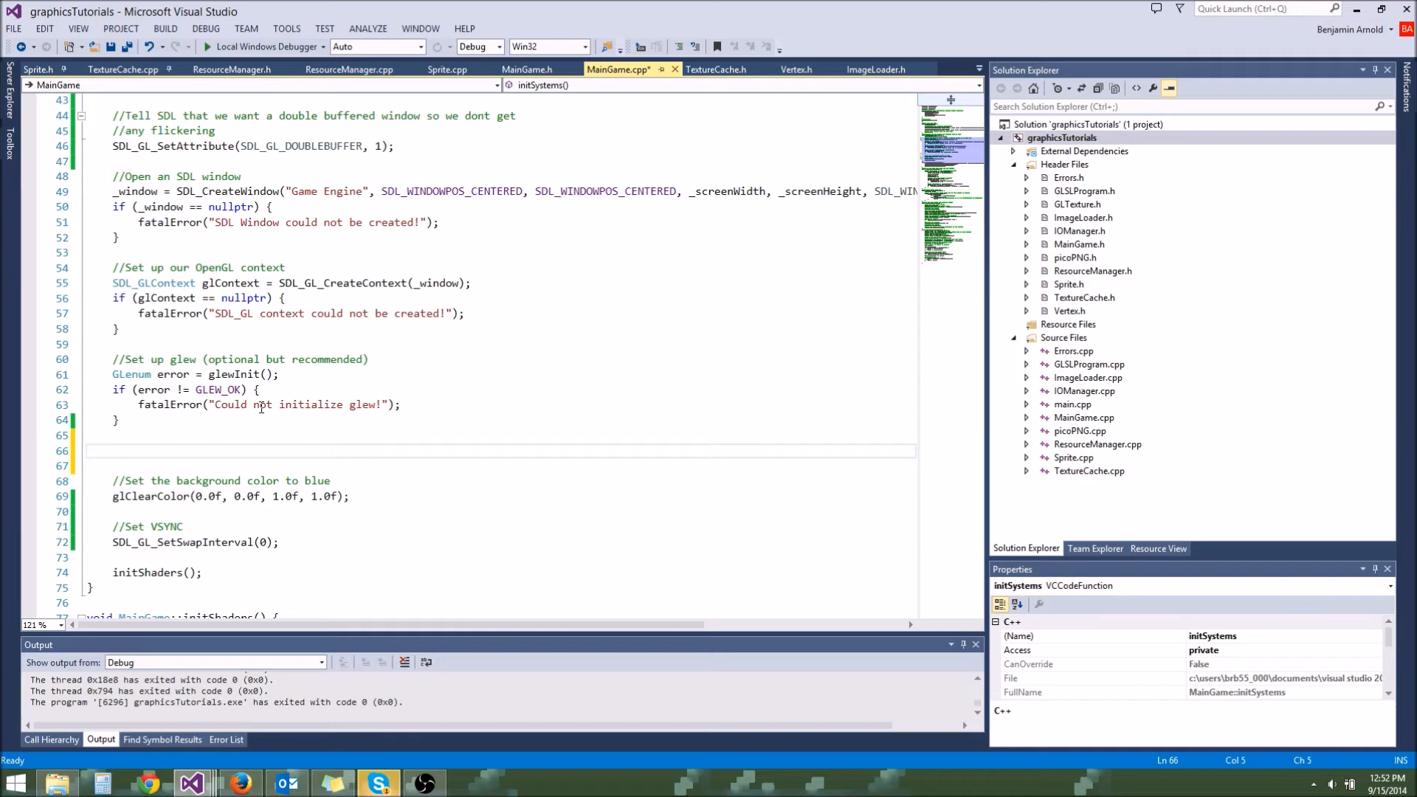
type("pr")
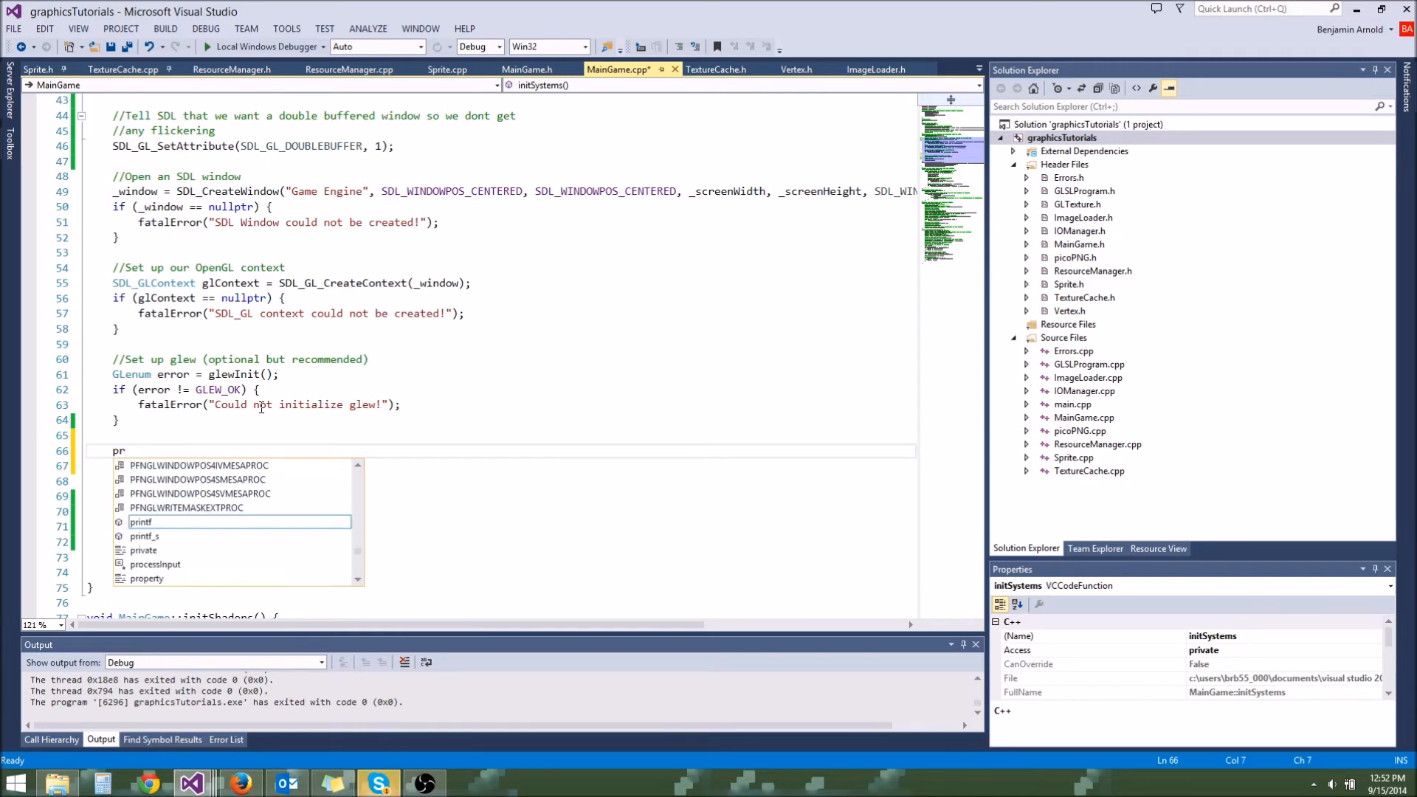
Write std::printf("*** OpenGL Version: %s ***", and begin its glGet argument.
type("std")
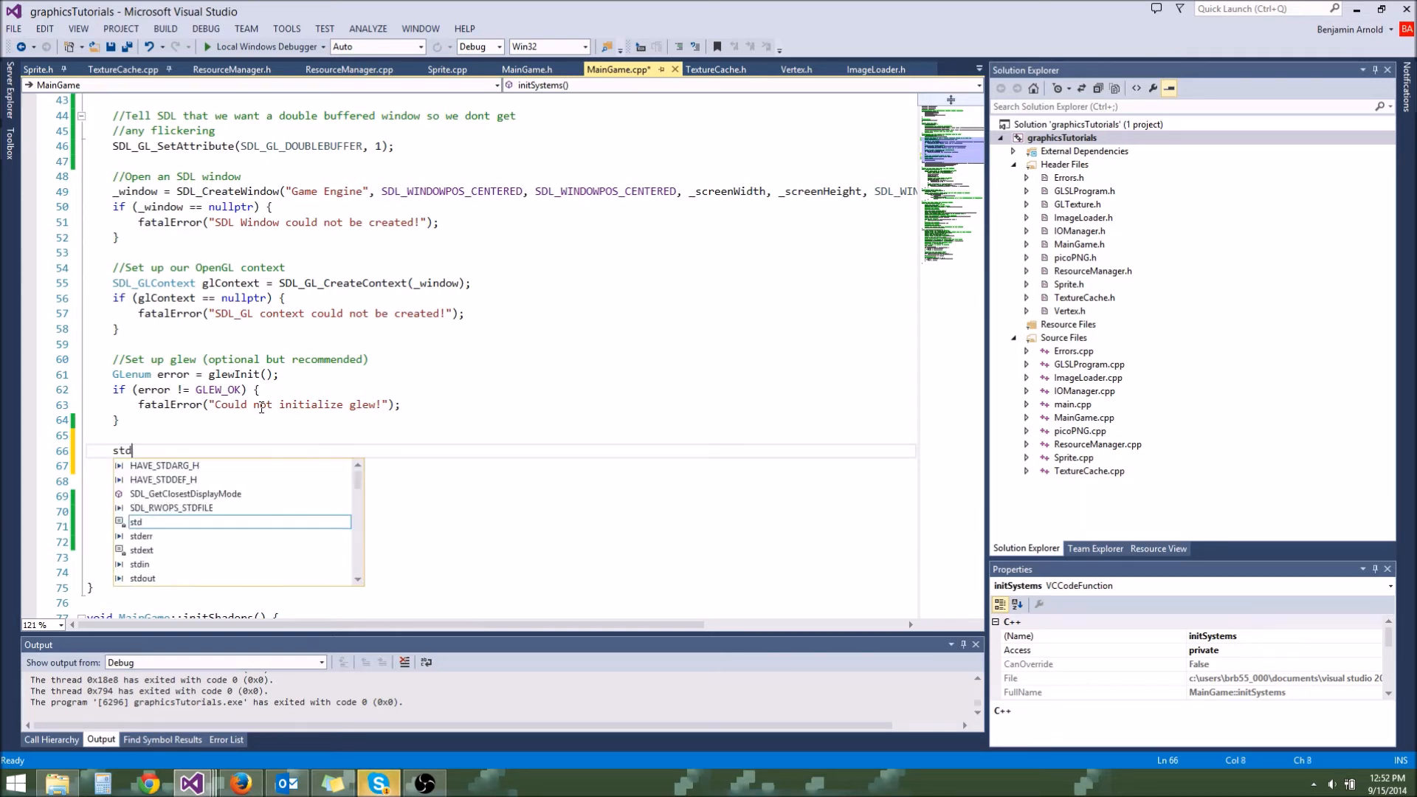
type("::printf(")
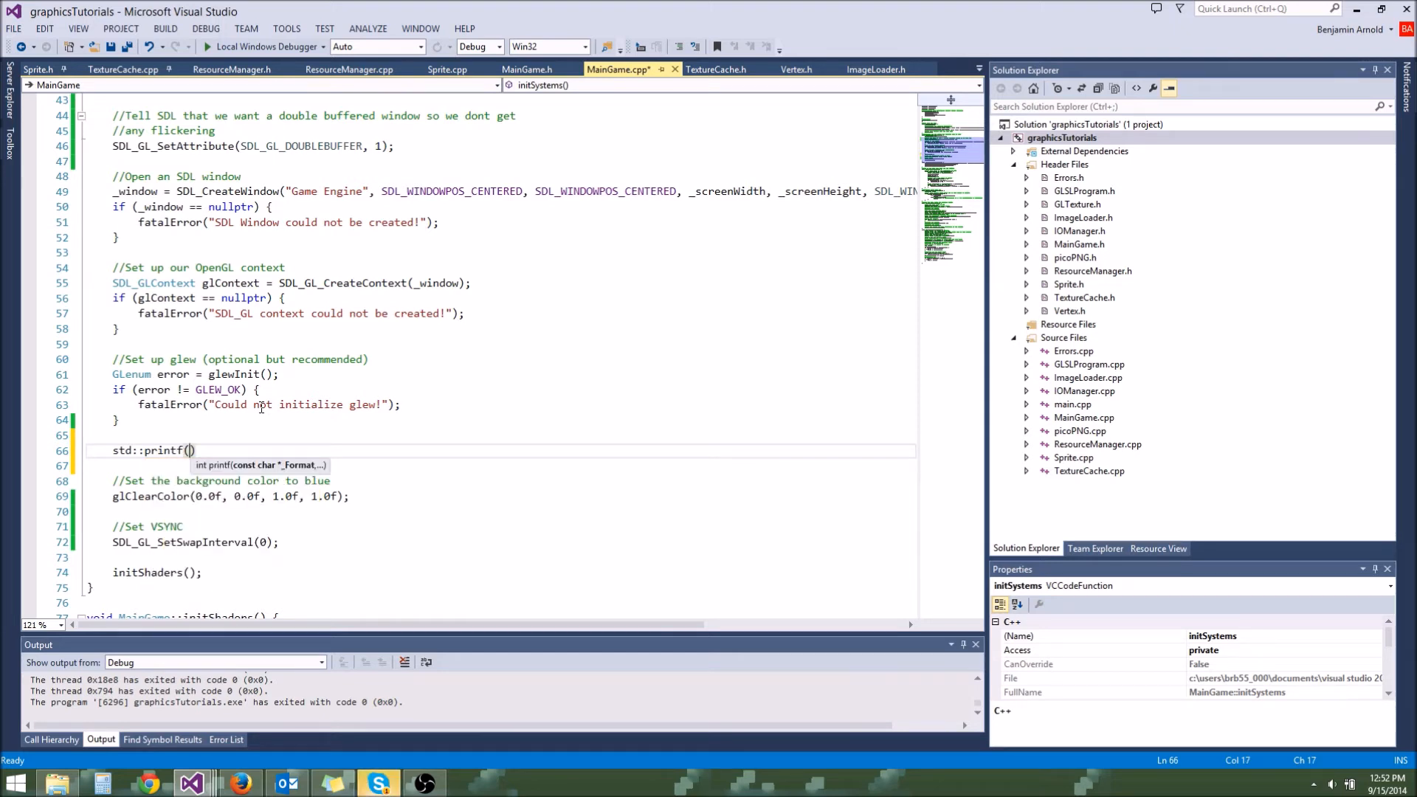
type("\"\"")
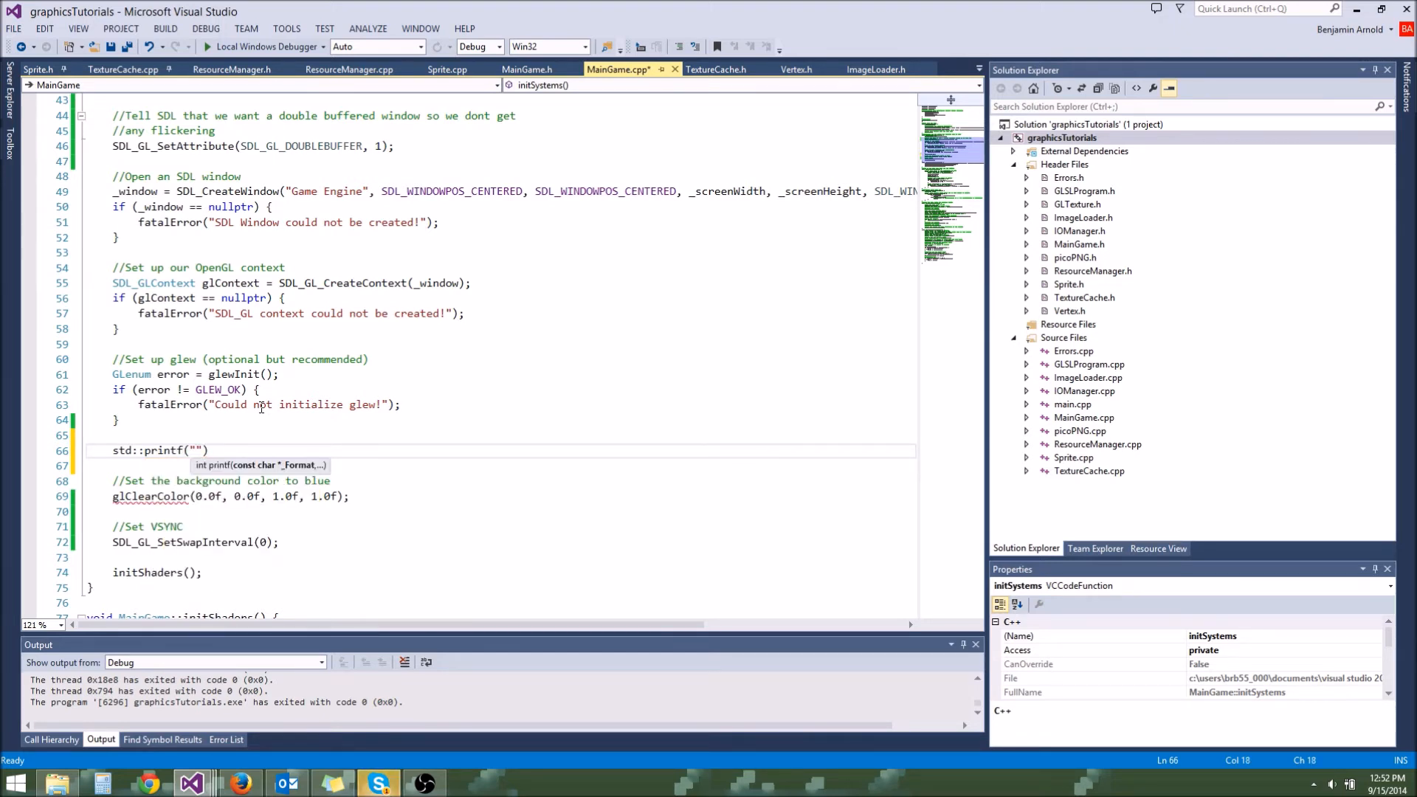
type("***")
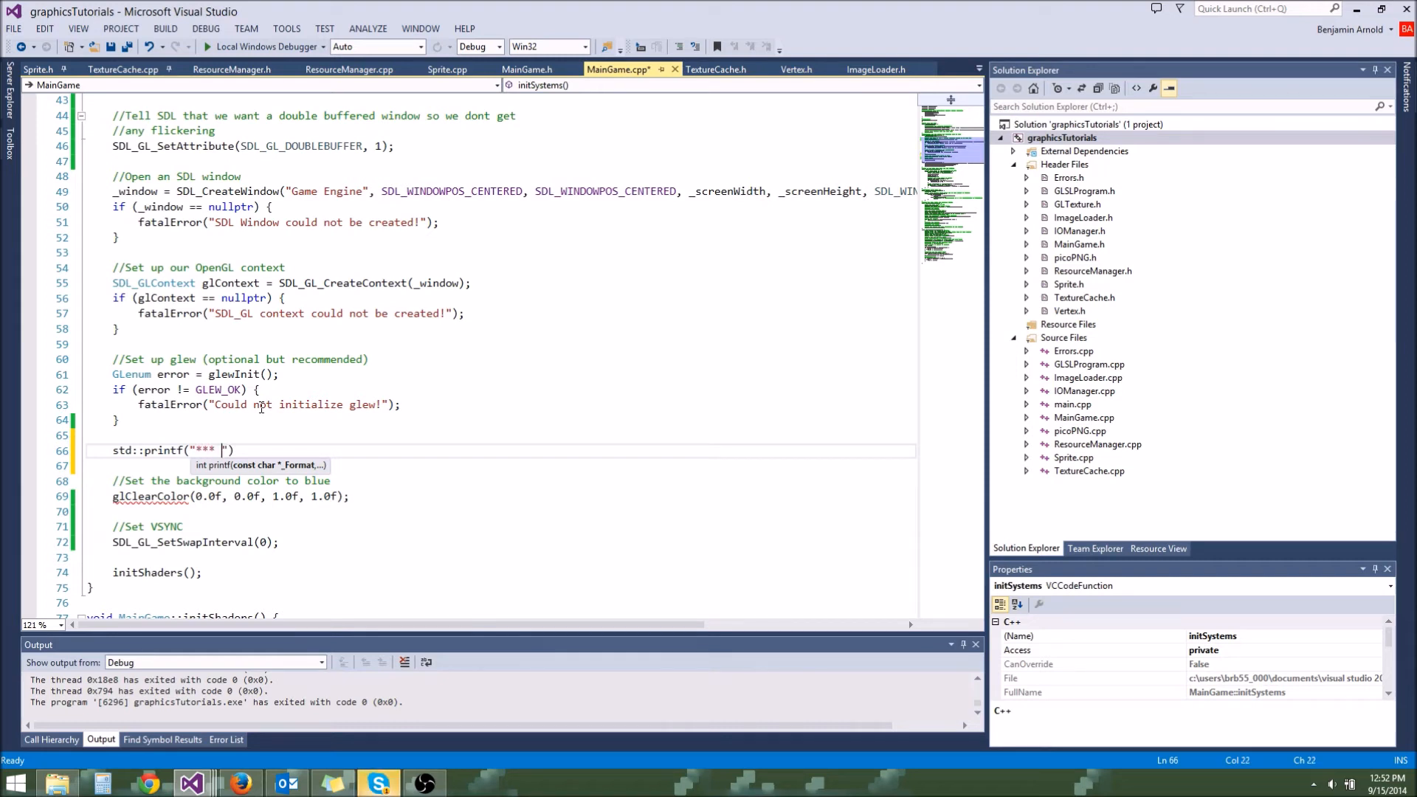
type("OpenGL V")
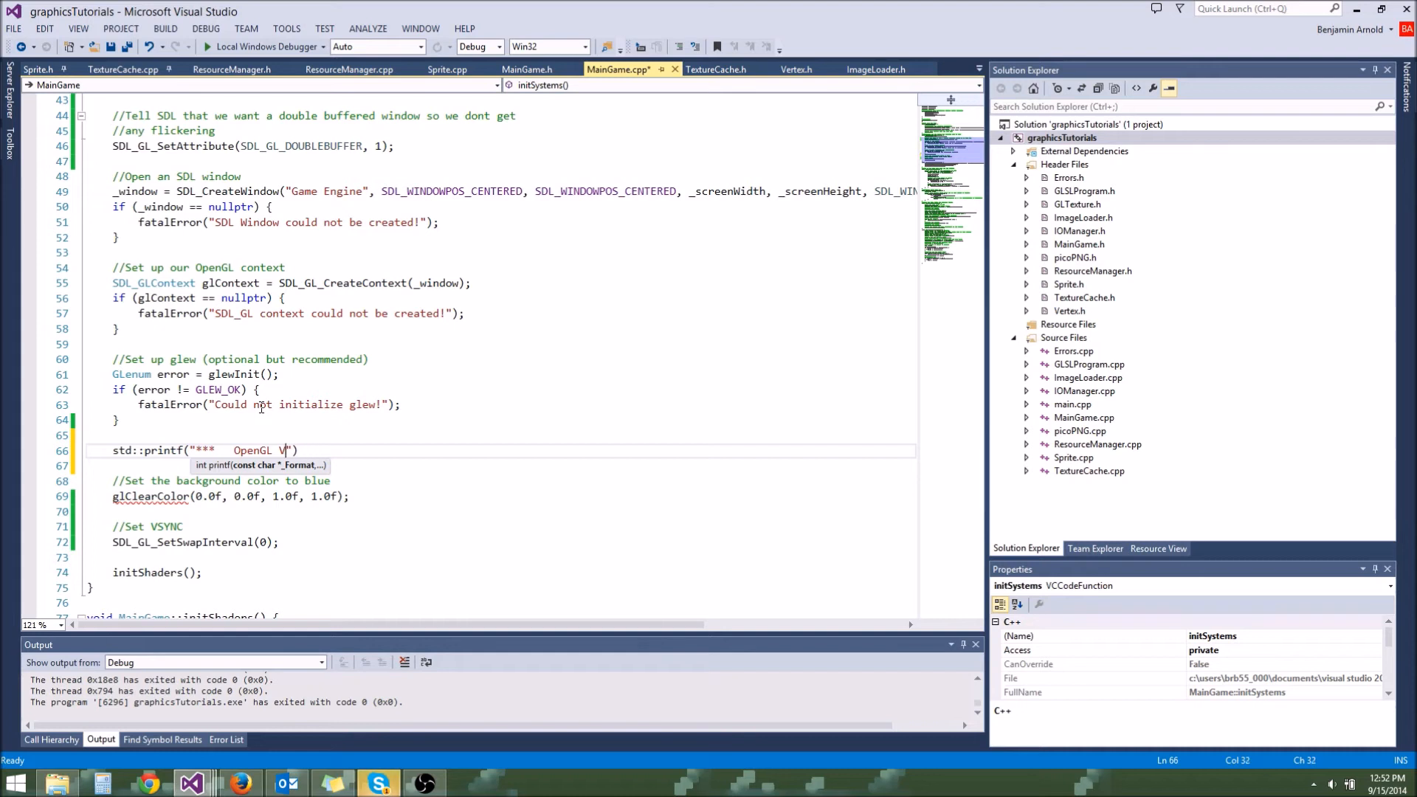
type("ersion:")
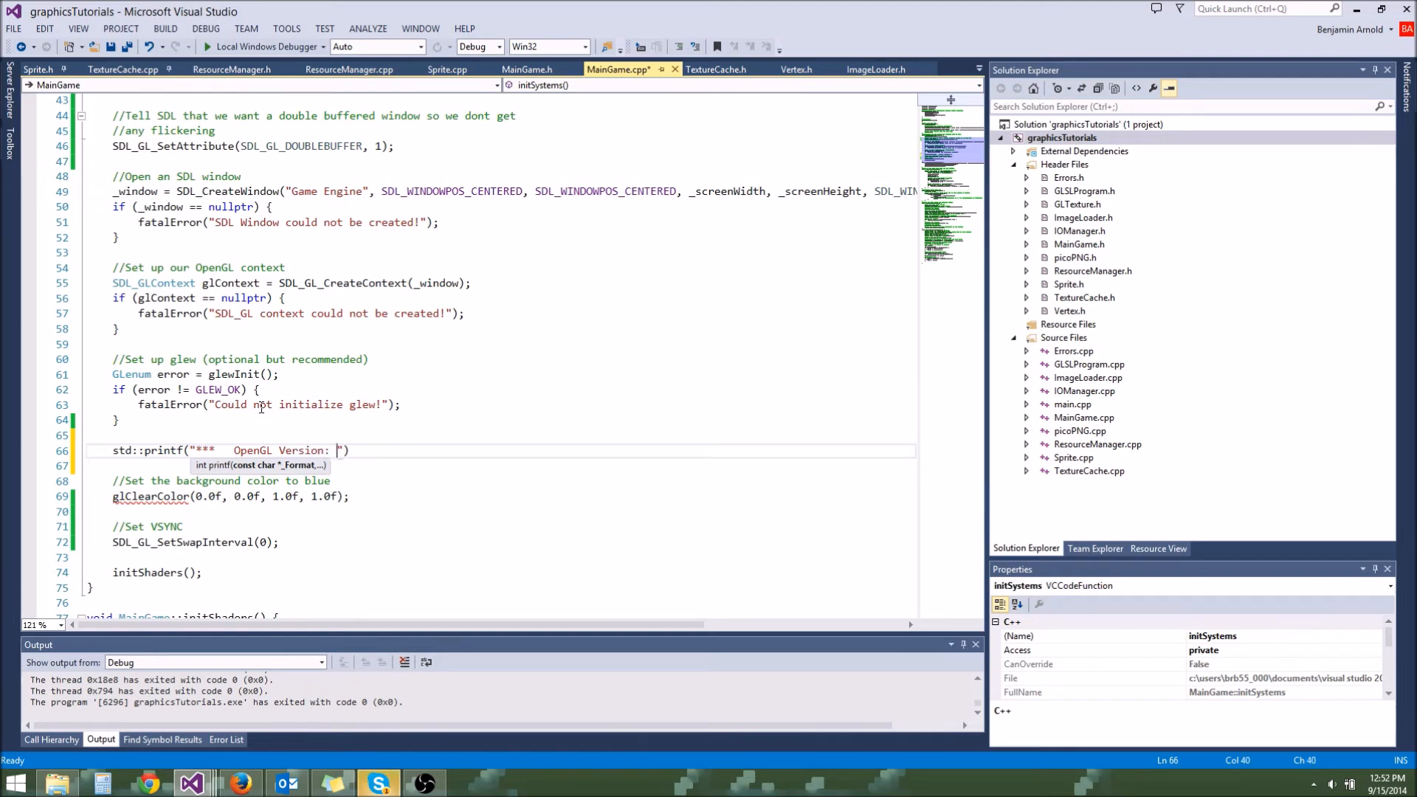
type("%s")
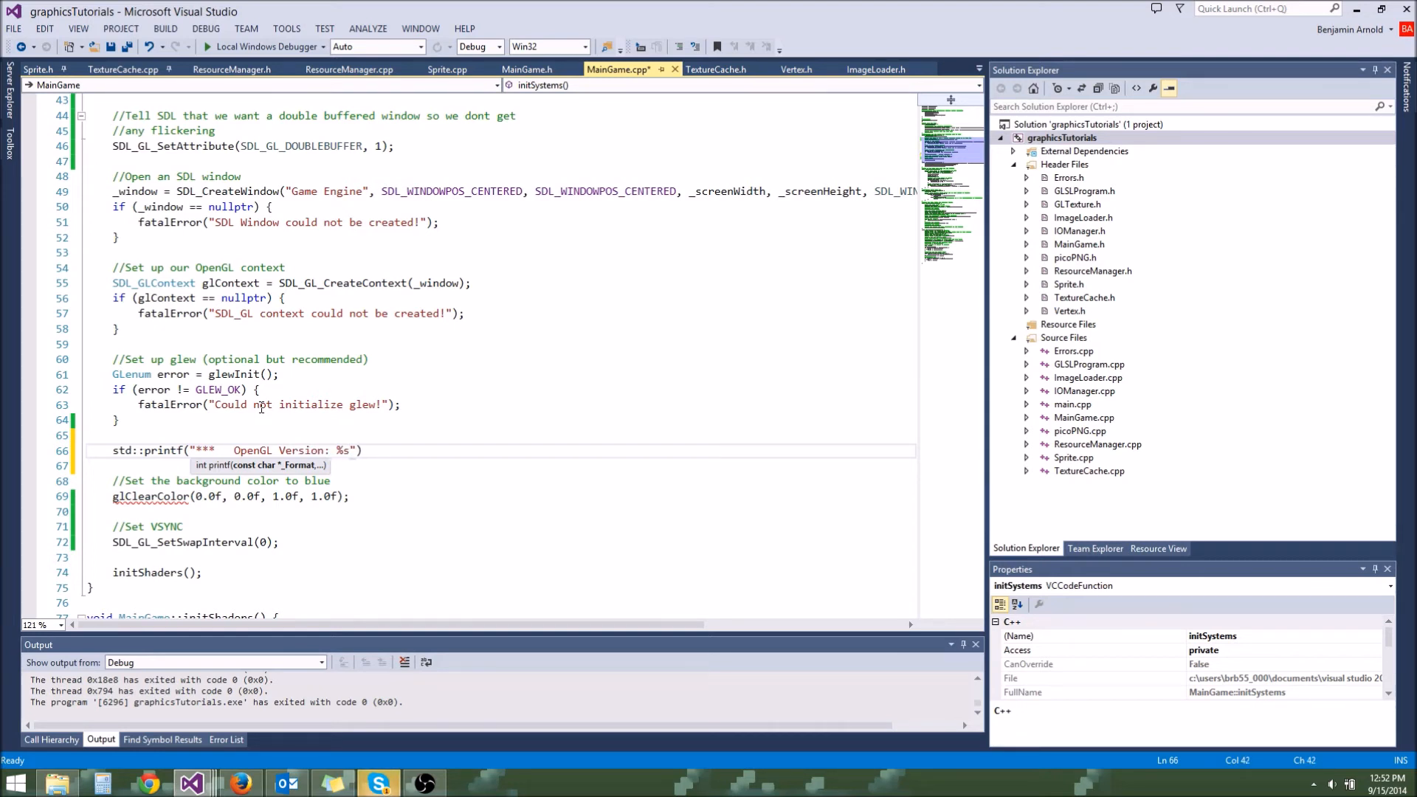
type("**")
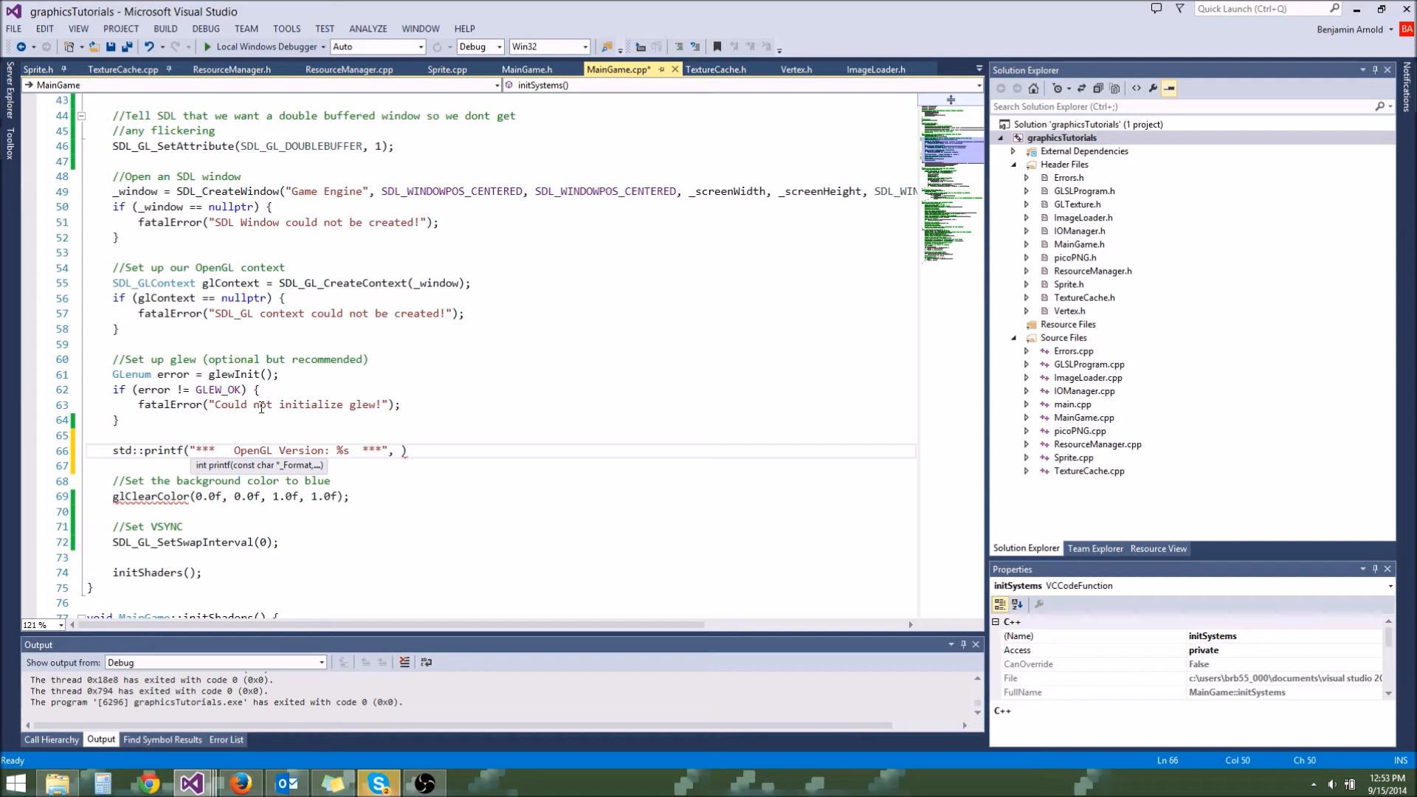
type("glGet")
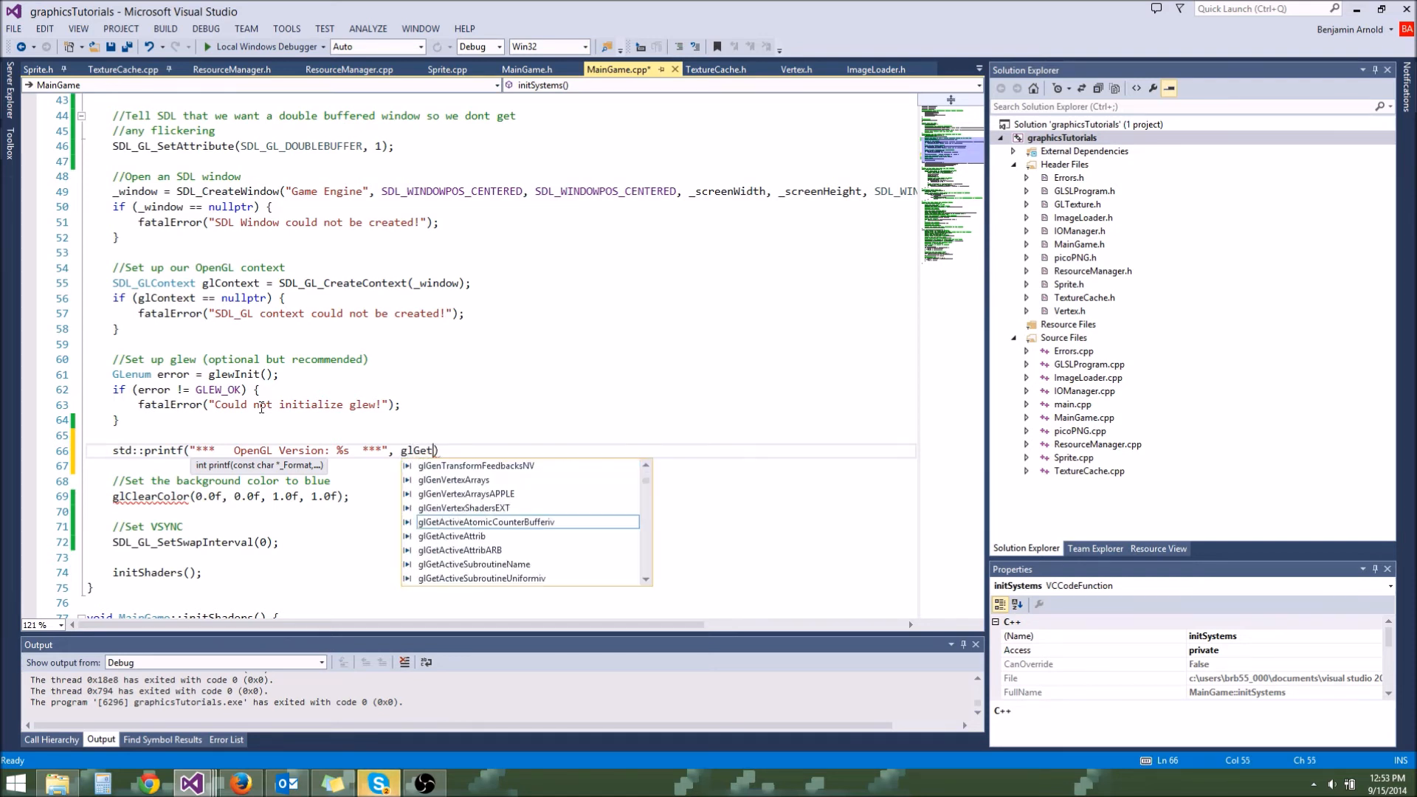
Complete the printf argument as glGetString(GL_VERSION) and begin a comment line above it.
type("String()")
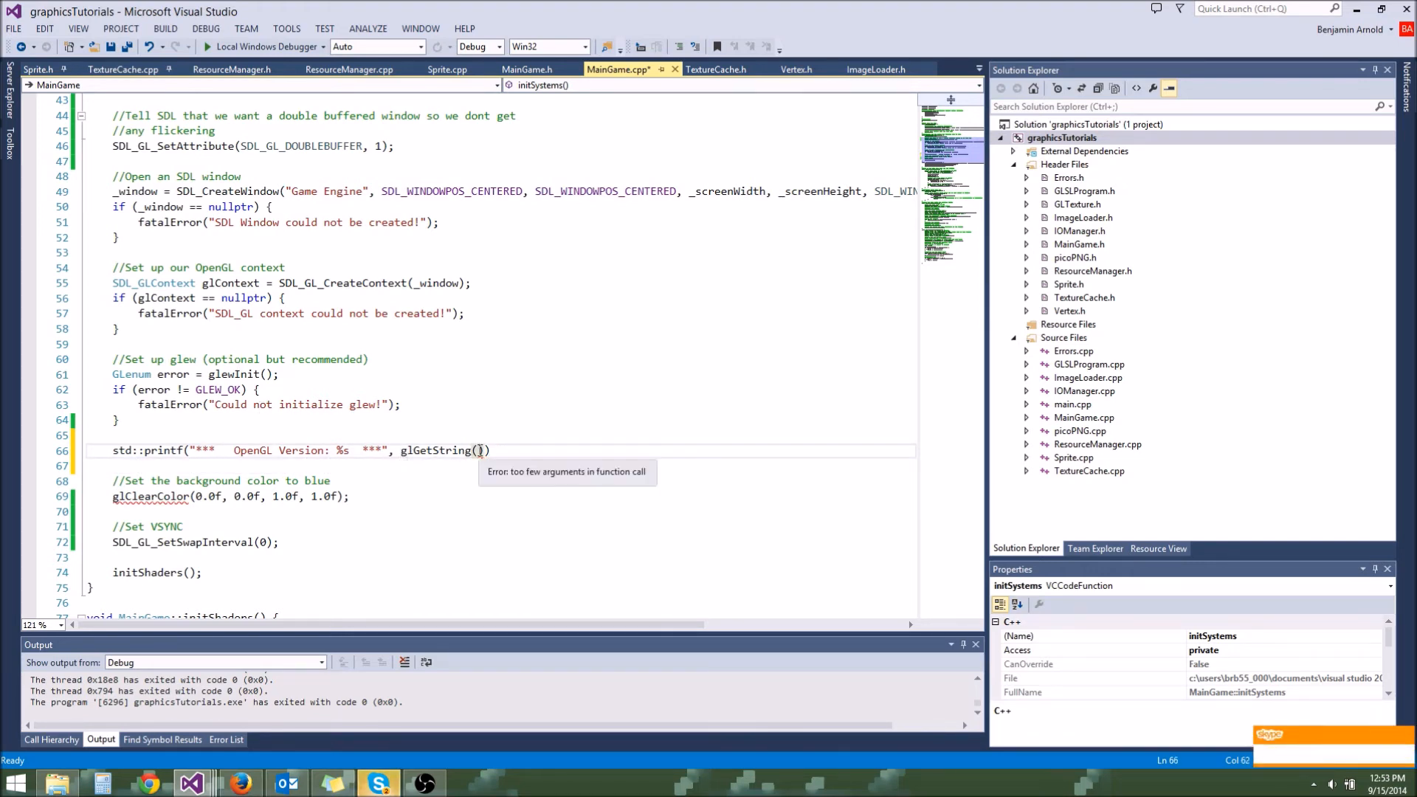
type("GL")
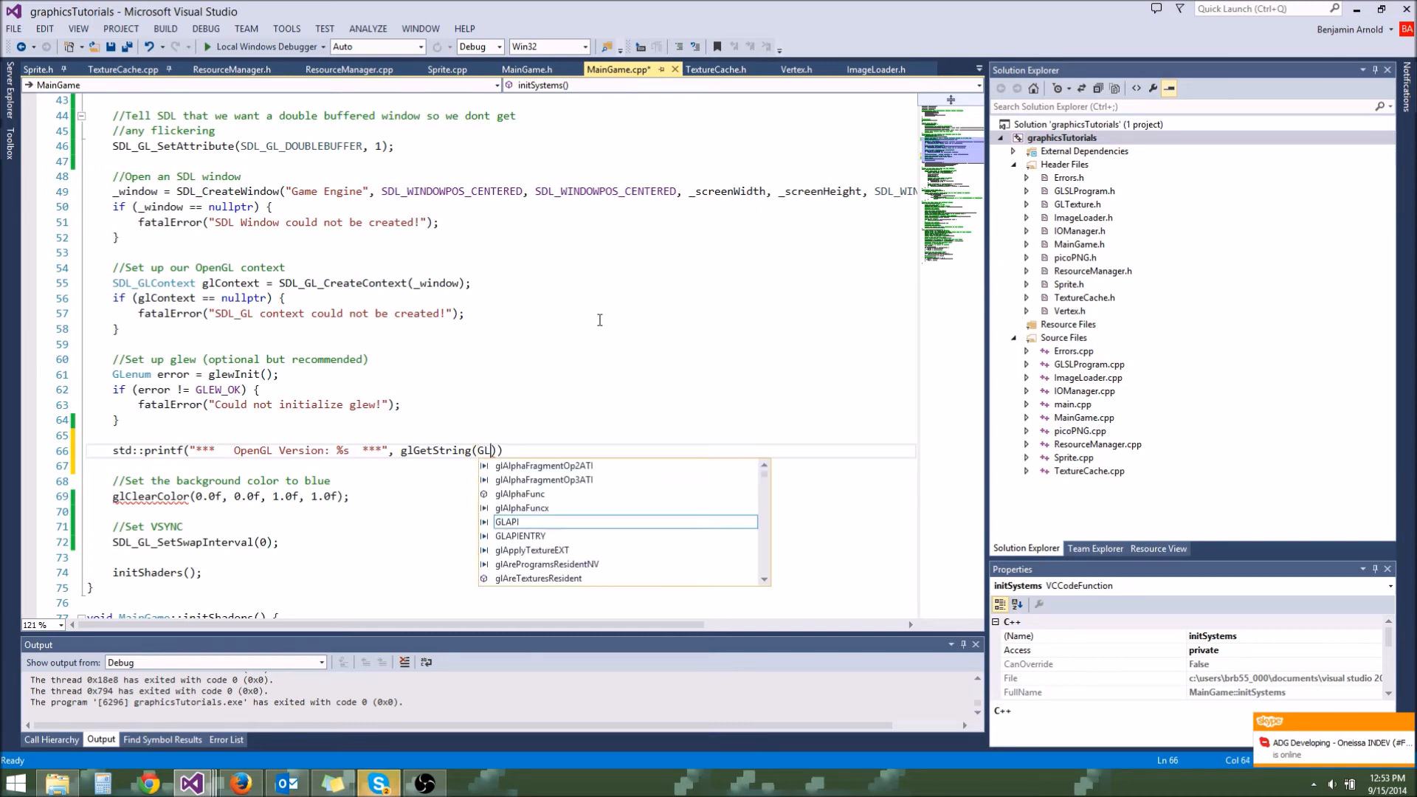
type("_VERSION")
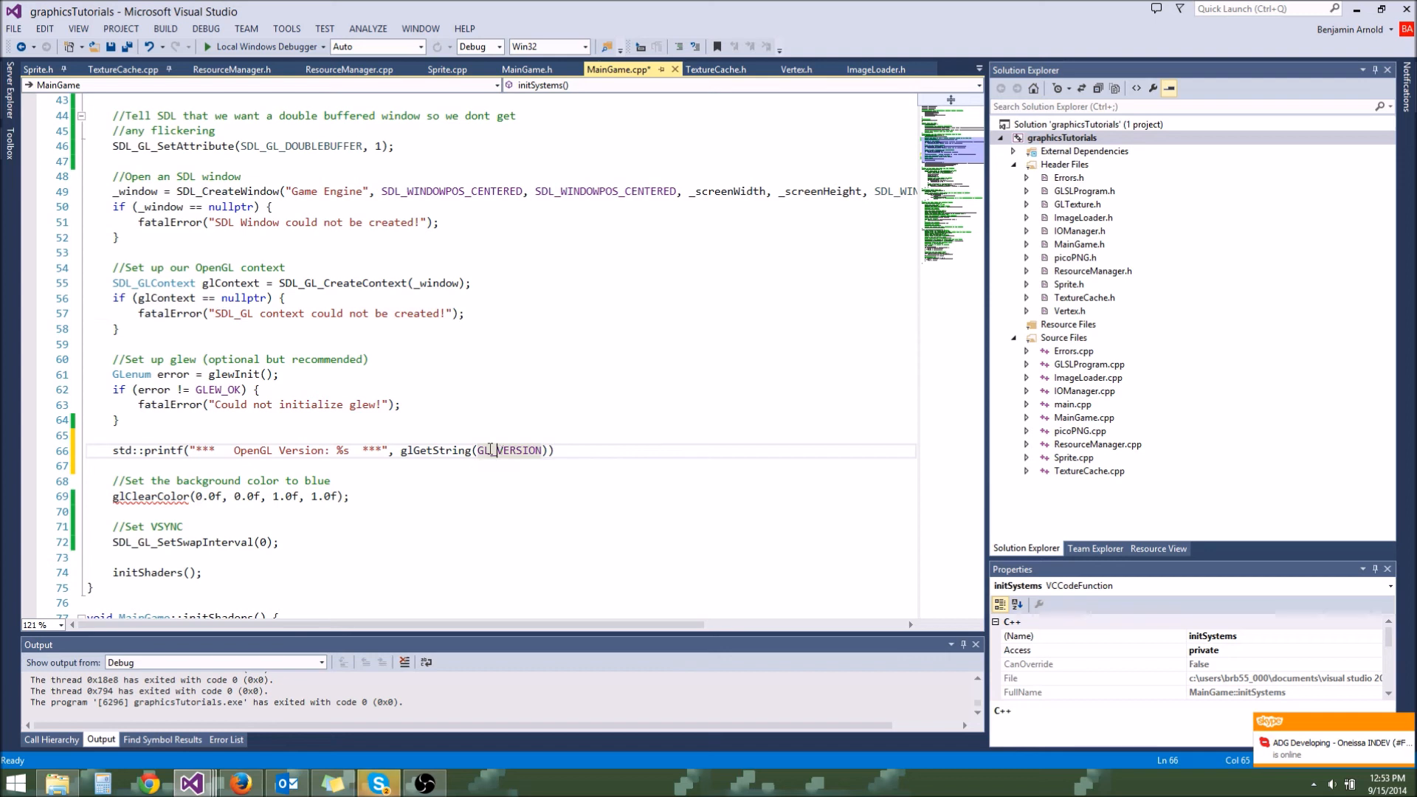
double_click(513, 450)
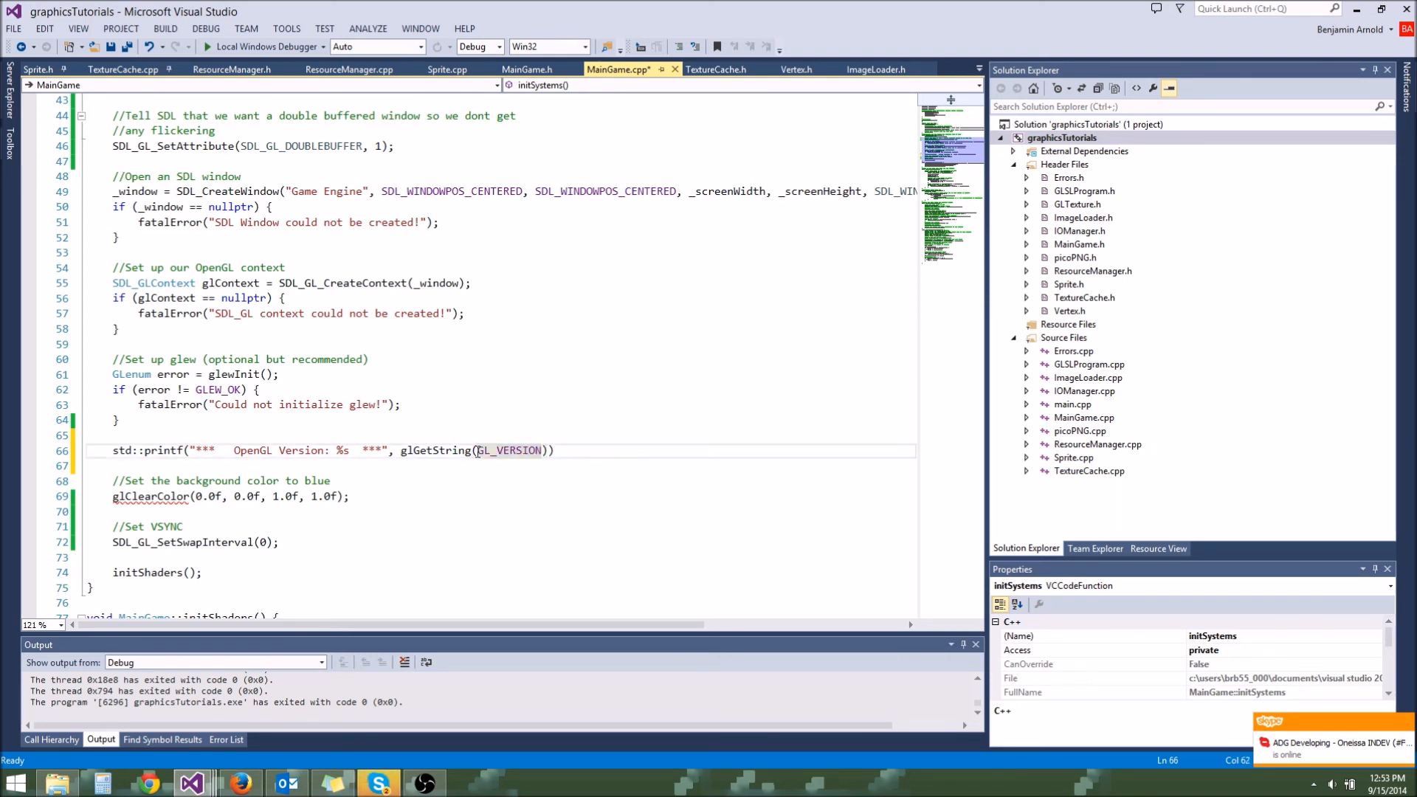
double_click(509, 450)
type("//")
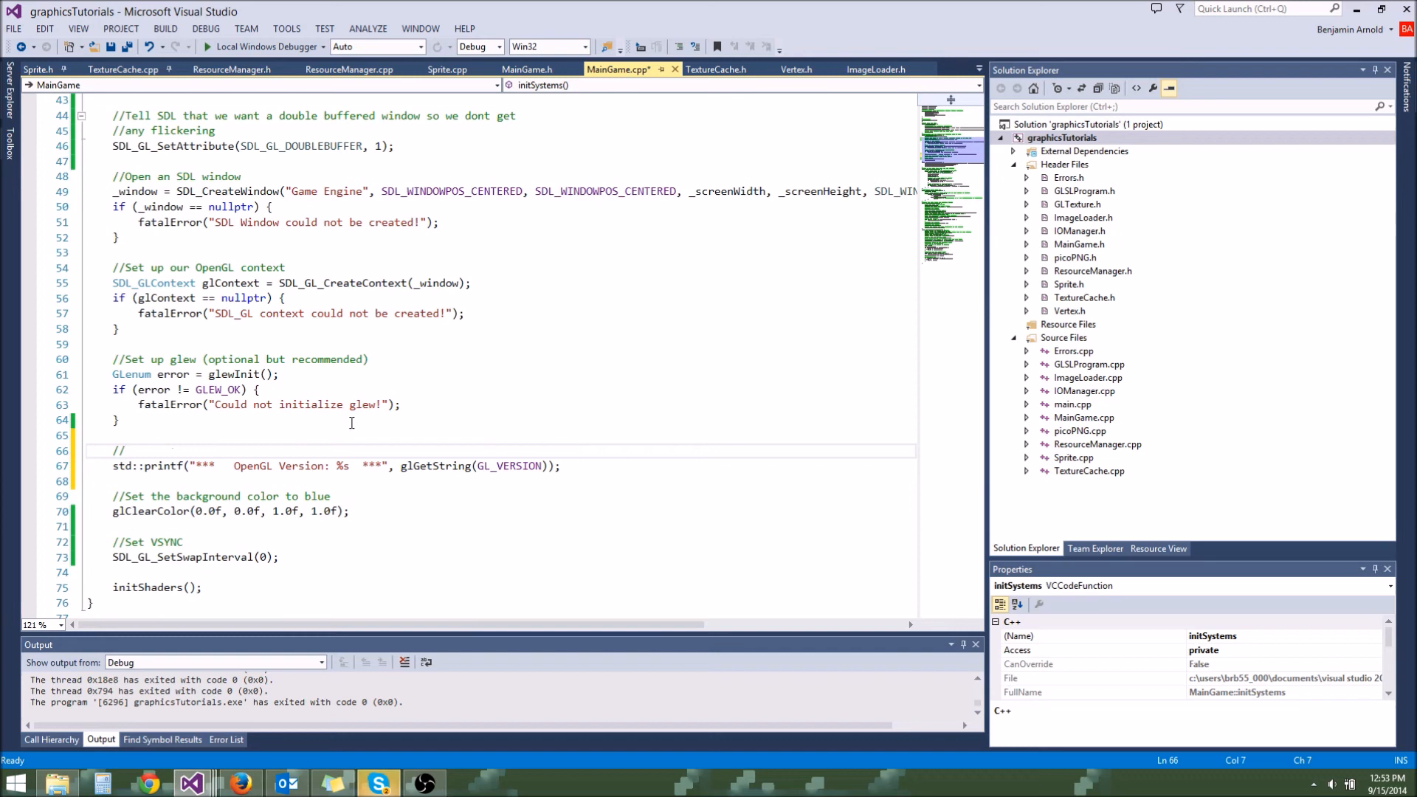
Write the comment //Check the OpenGL version and run the game to see the version in the console.
type("Check the O")
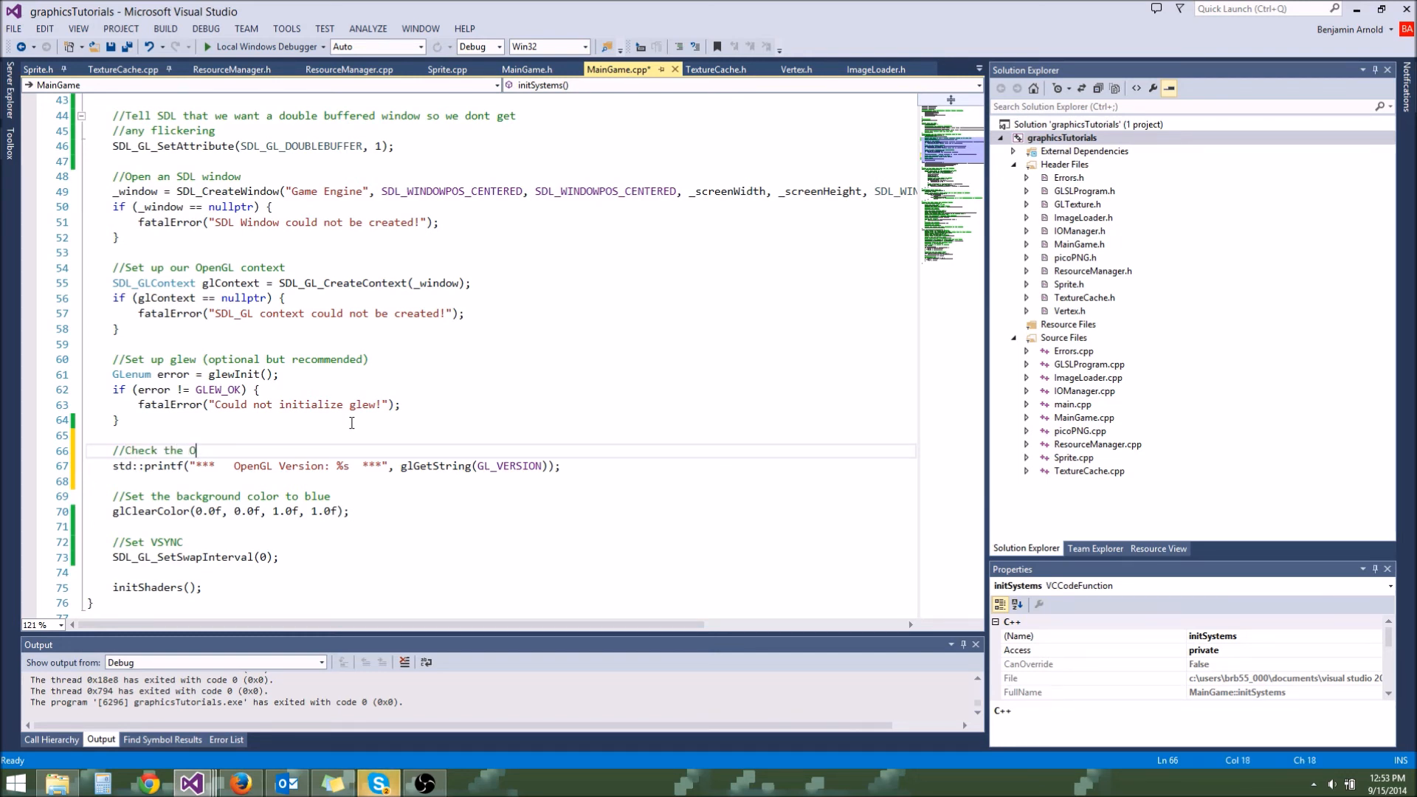
type("penGL version")
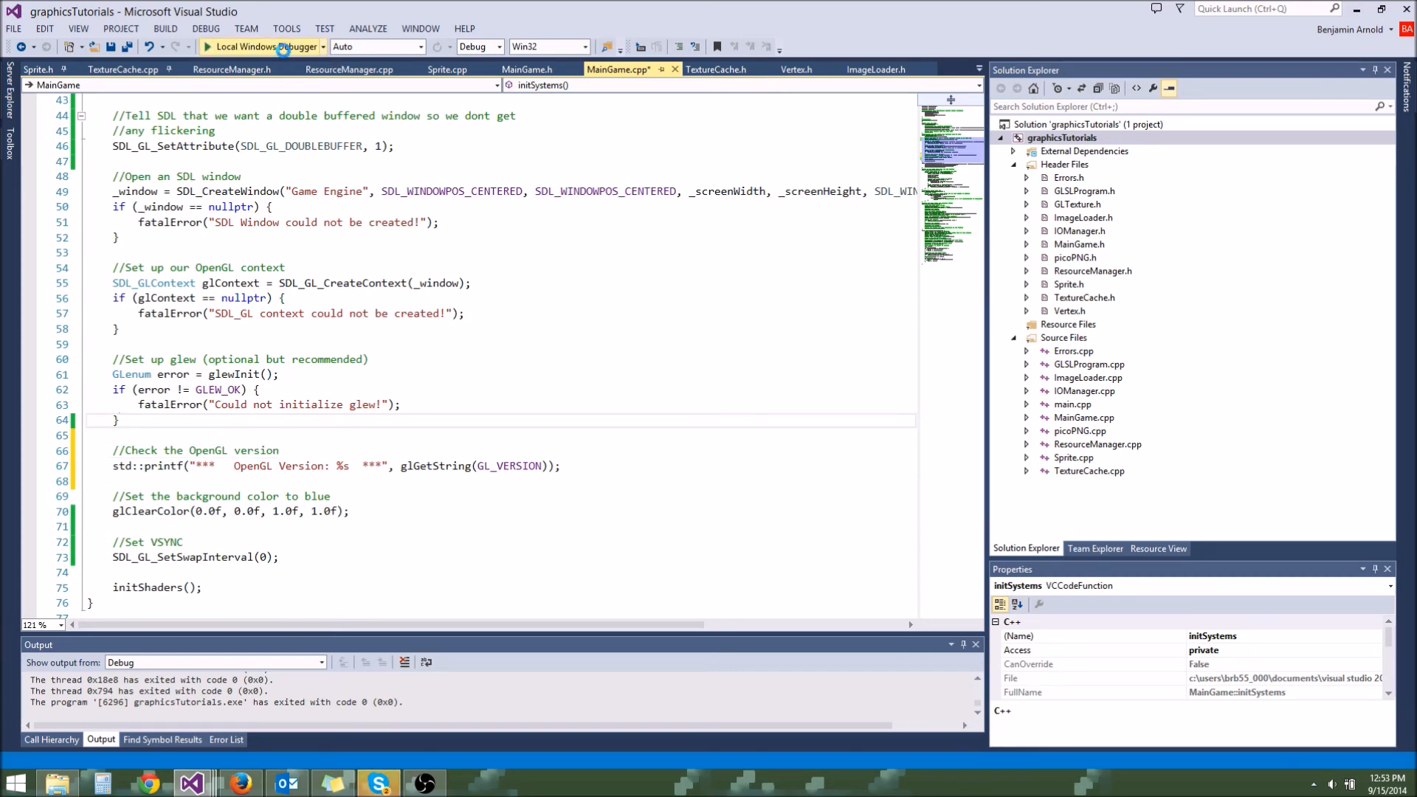
left_click(239, 46)
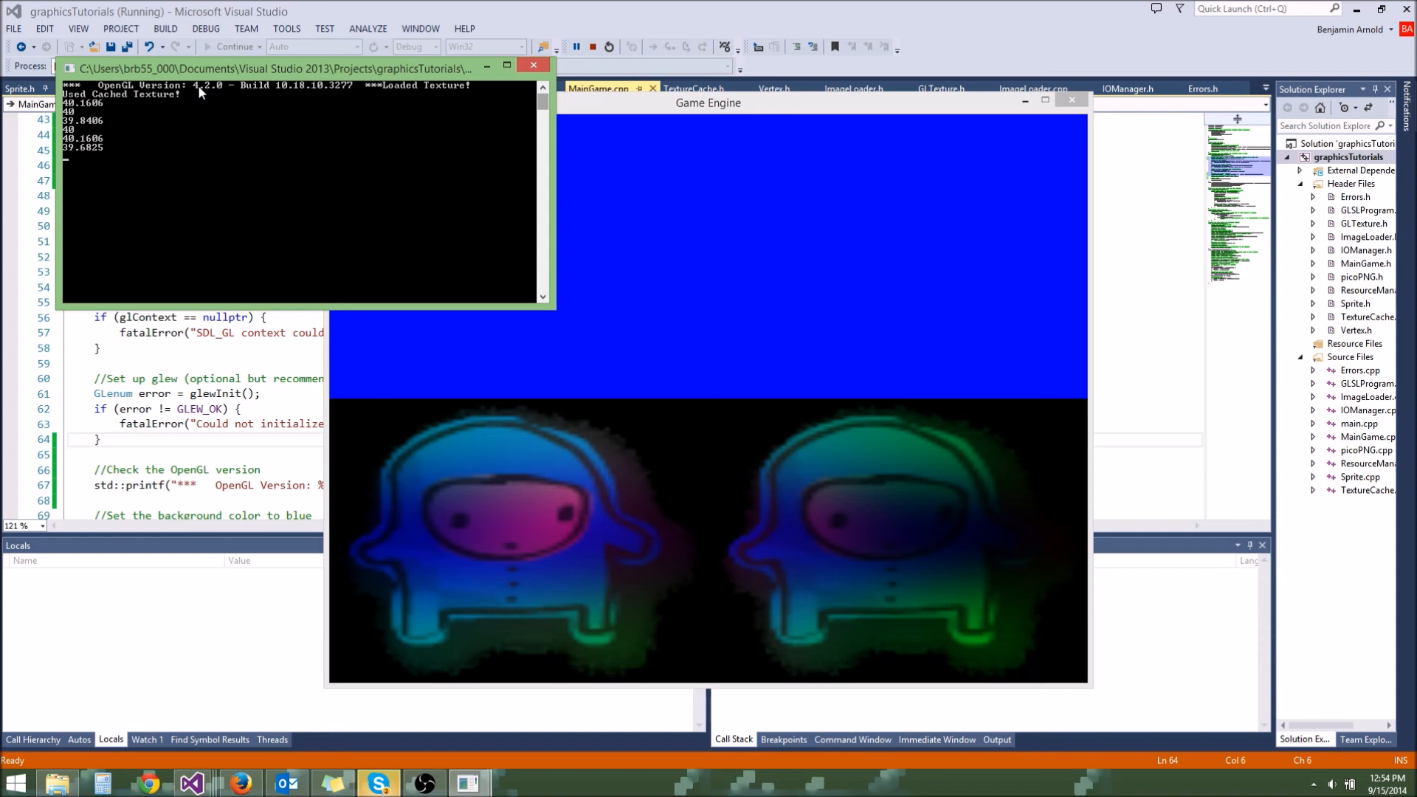
mouse_move(199, 97)
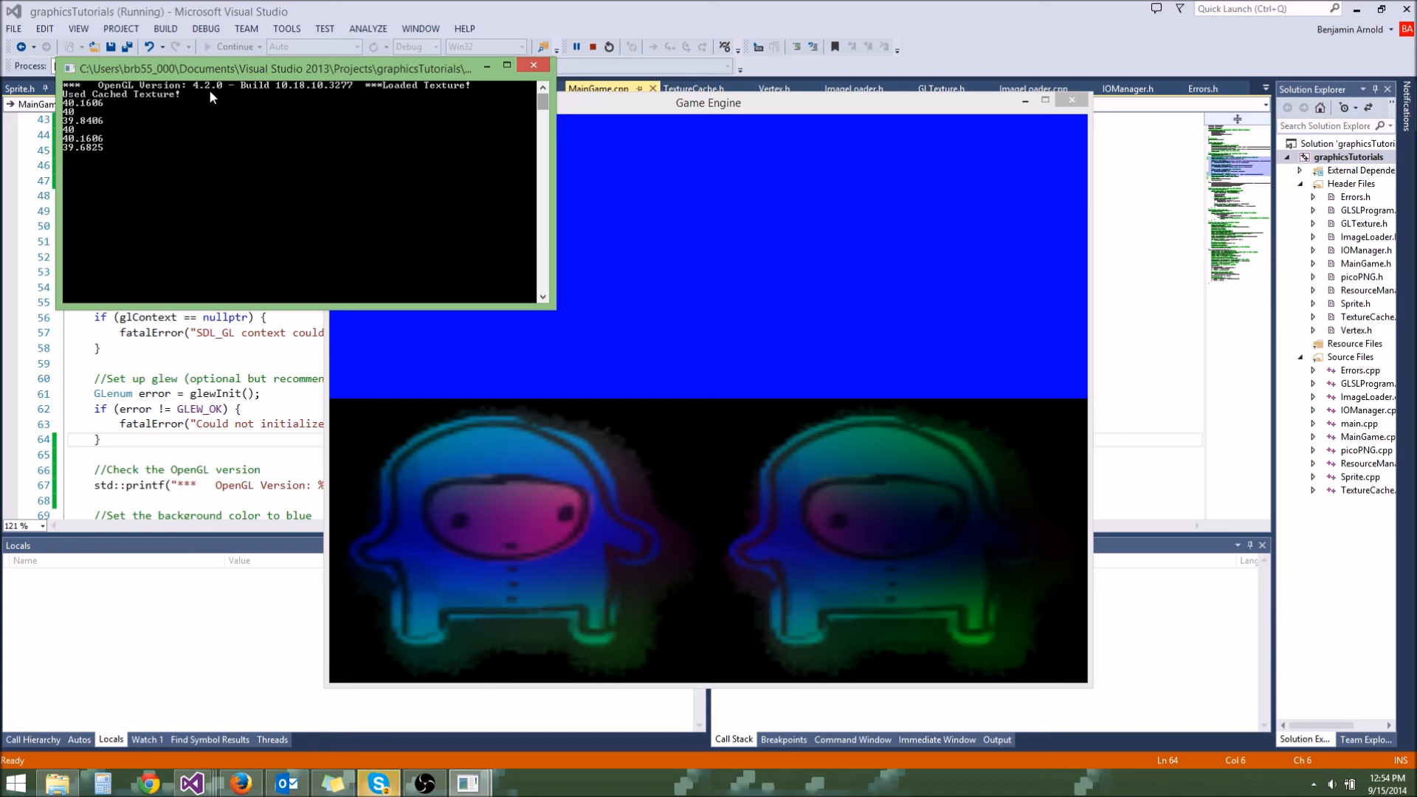
mouse_move(211, 98)
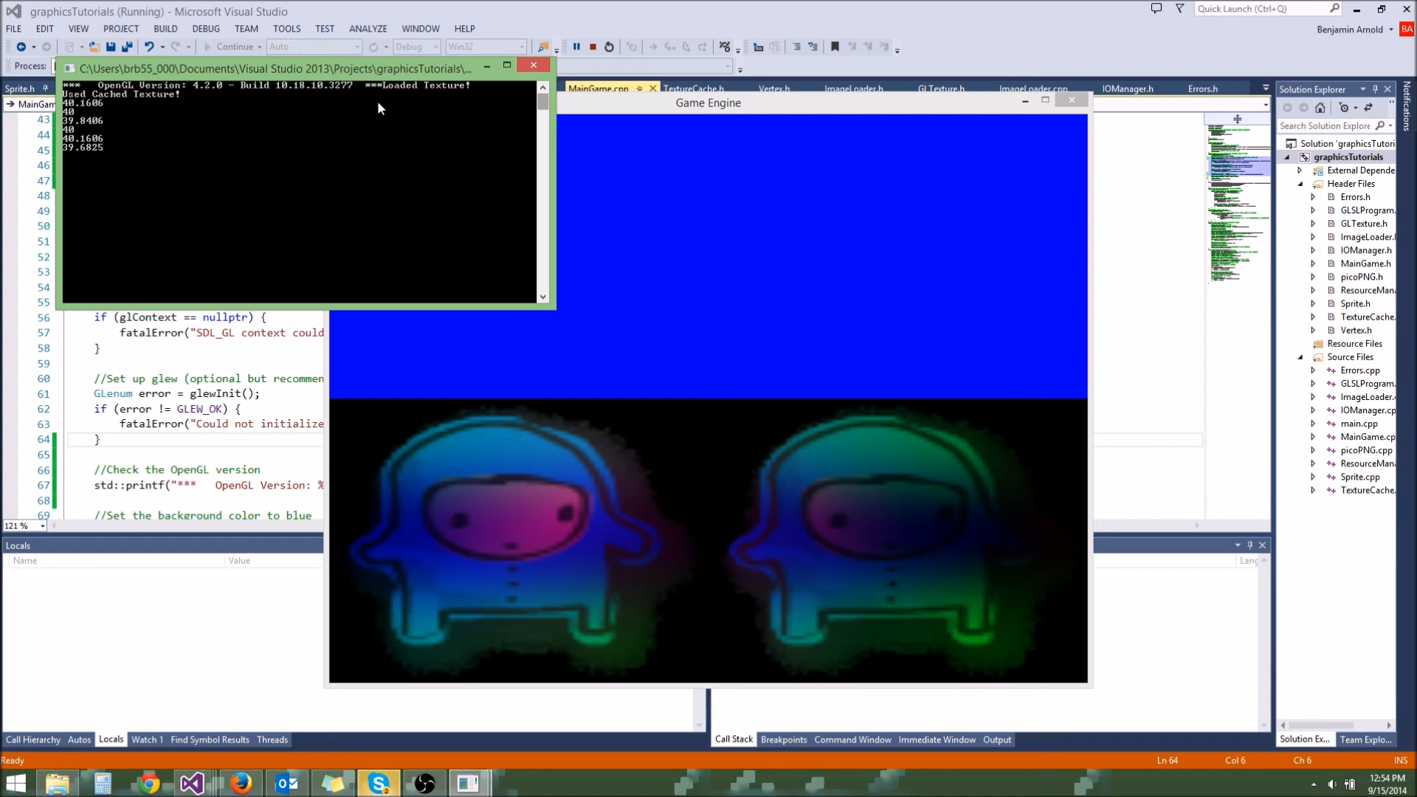
mouse_move(203, 103)
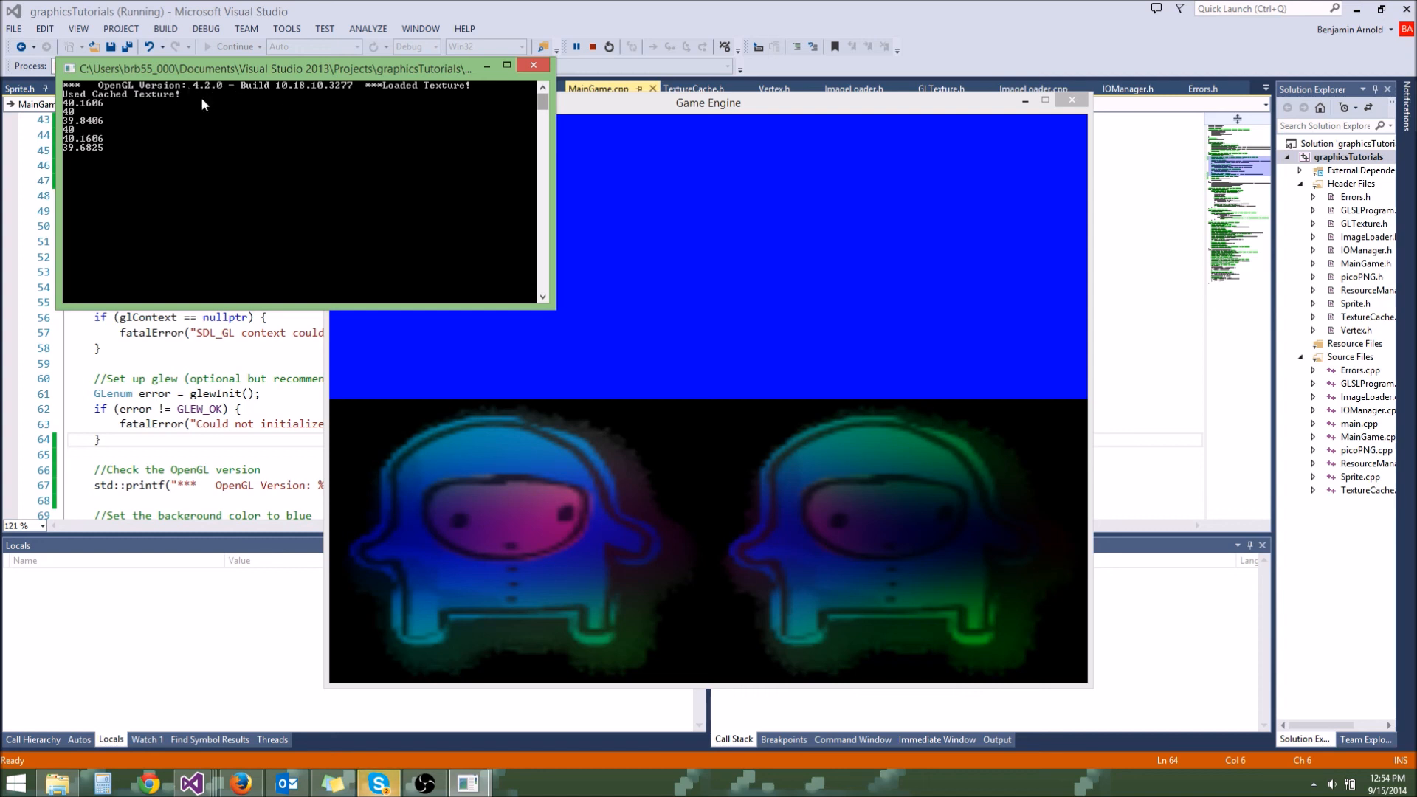
mouse_move(201, 97)
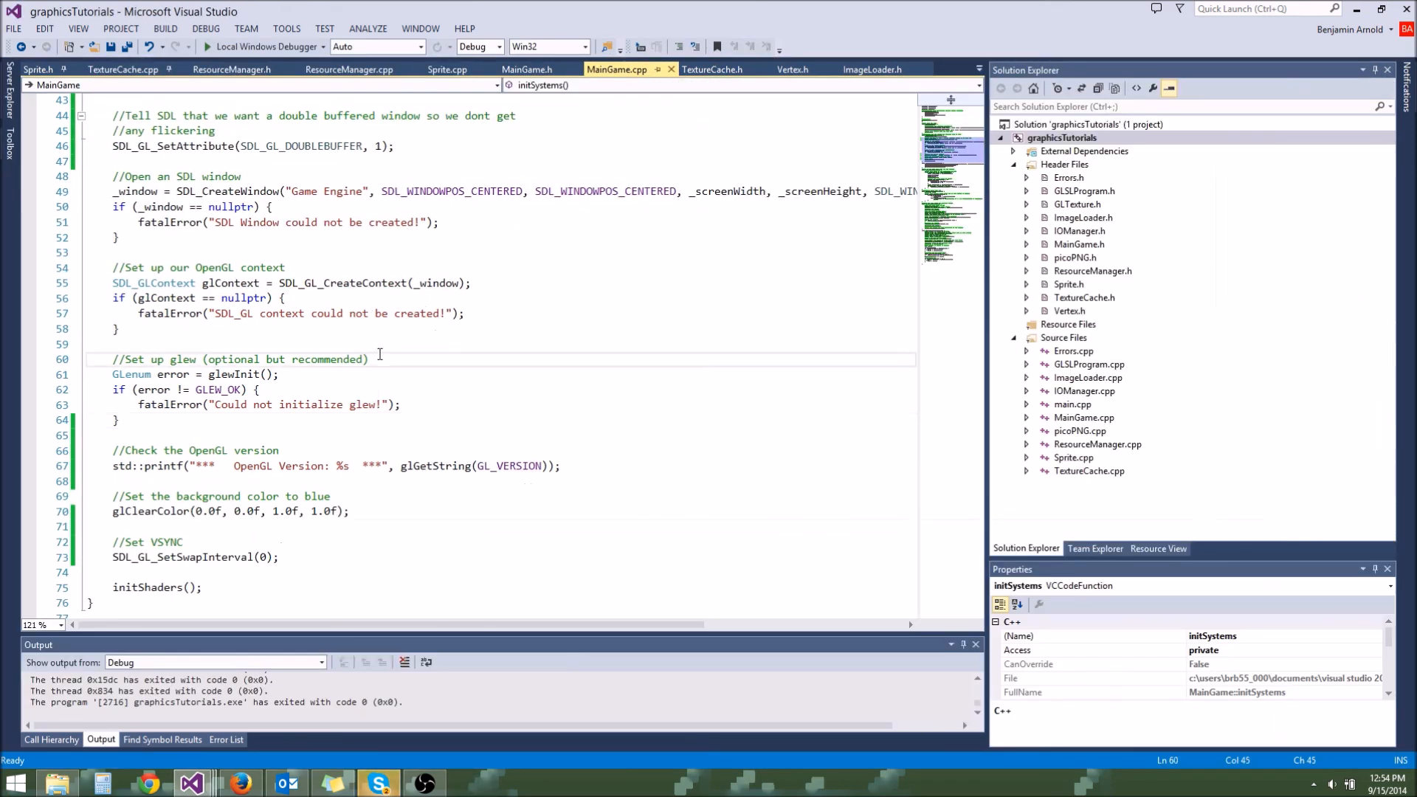
Append \n to the OpenGL version format string so later output starts on a new line.
left_click(371, 465)
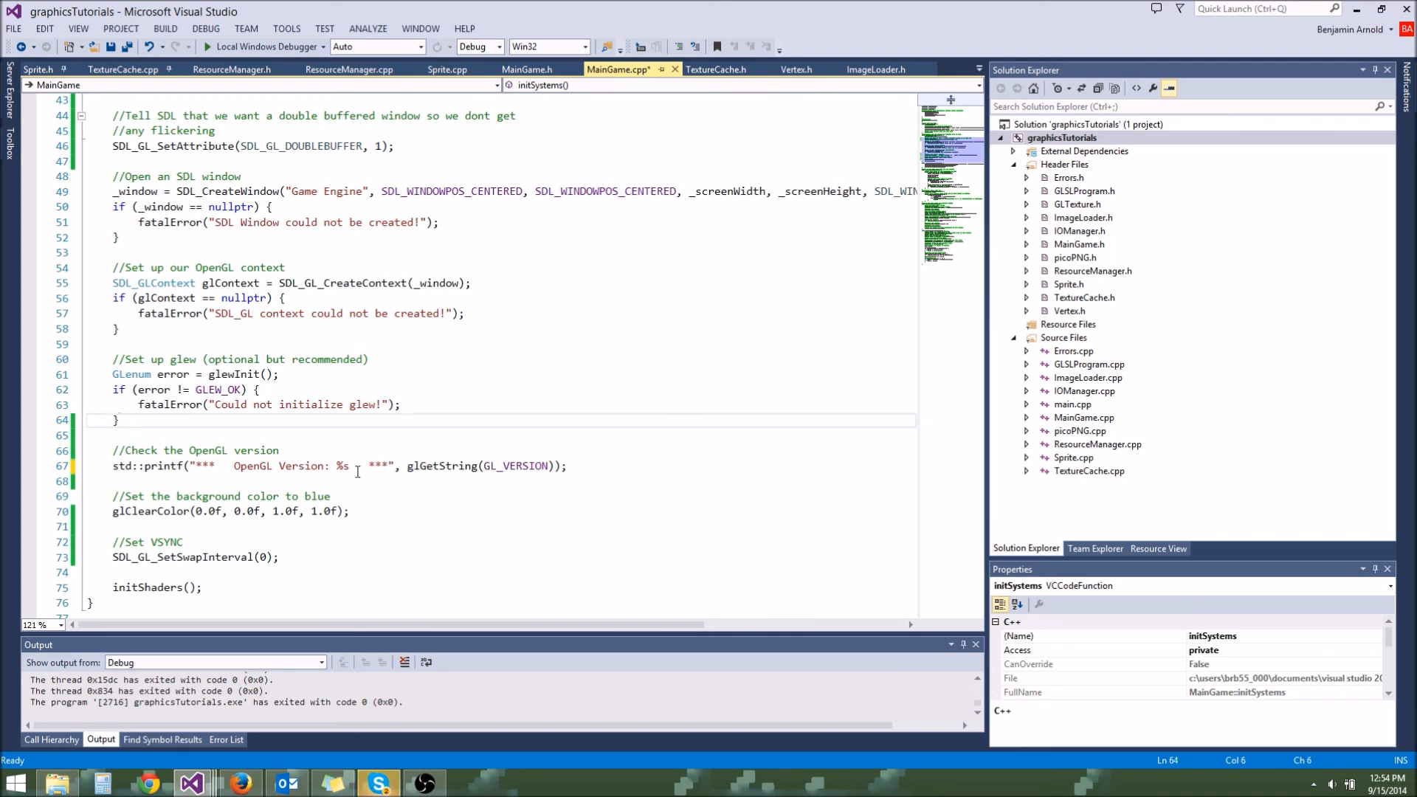
type("\\n")
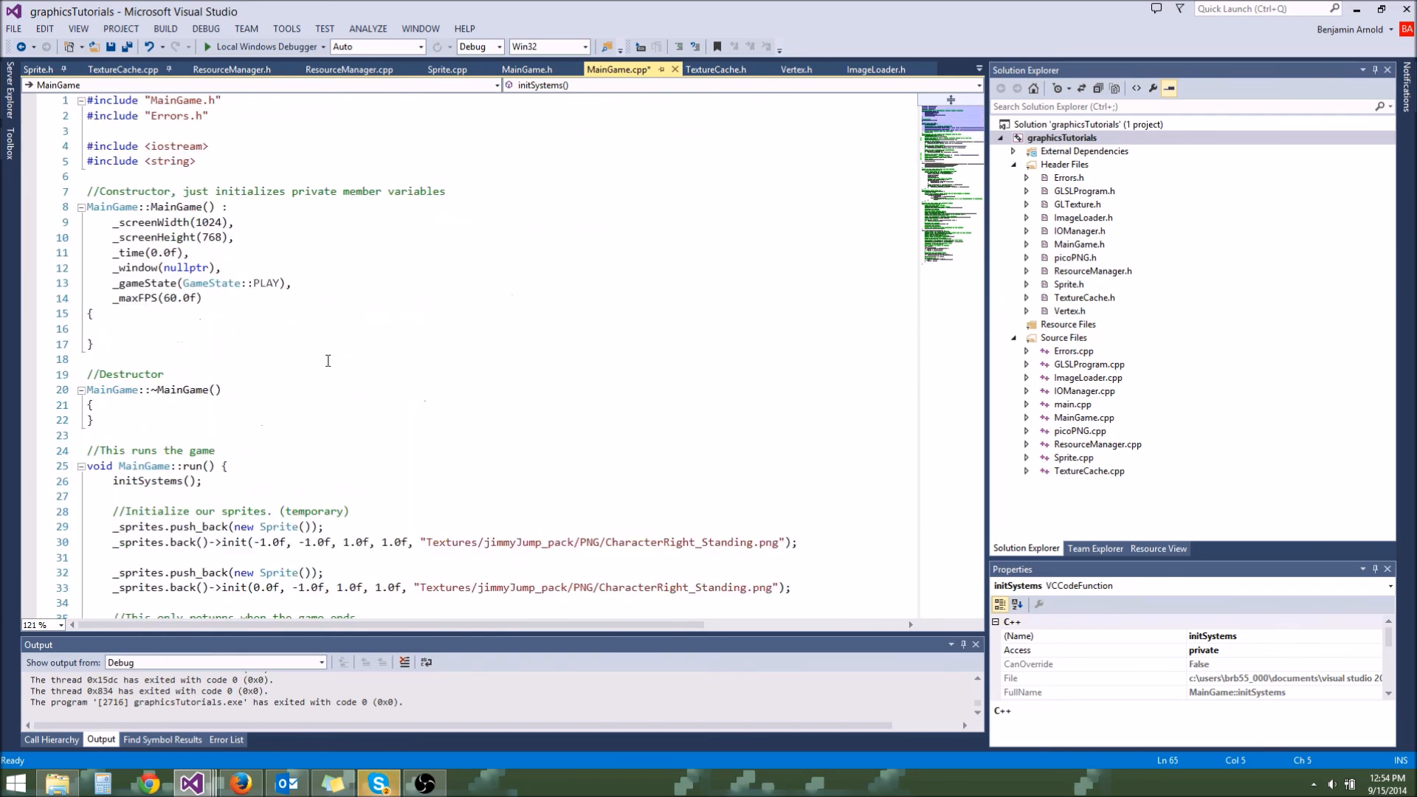
scroll("down", 3)
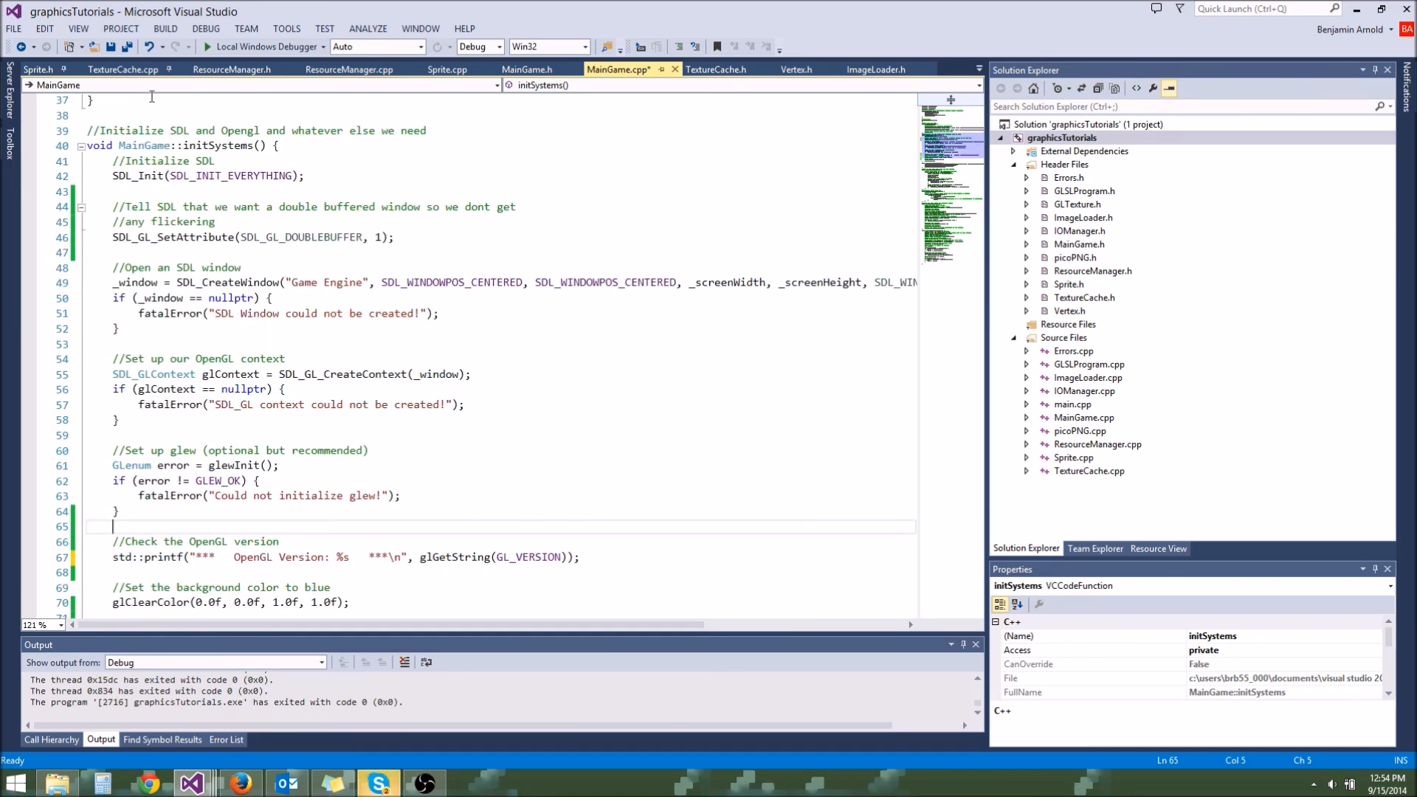